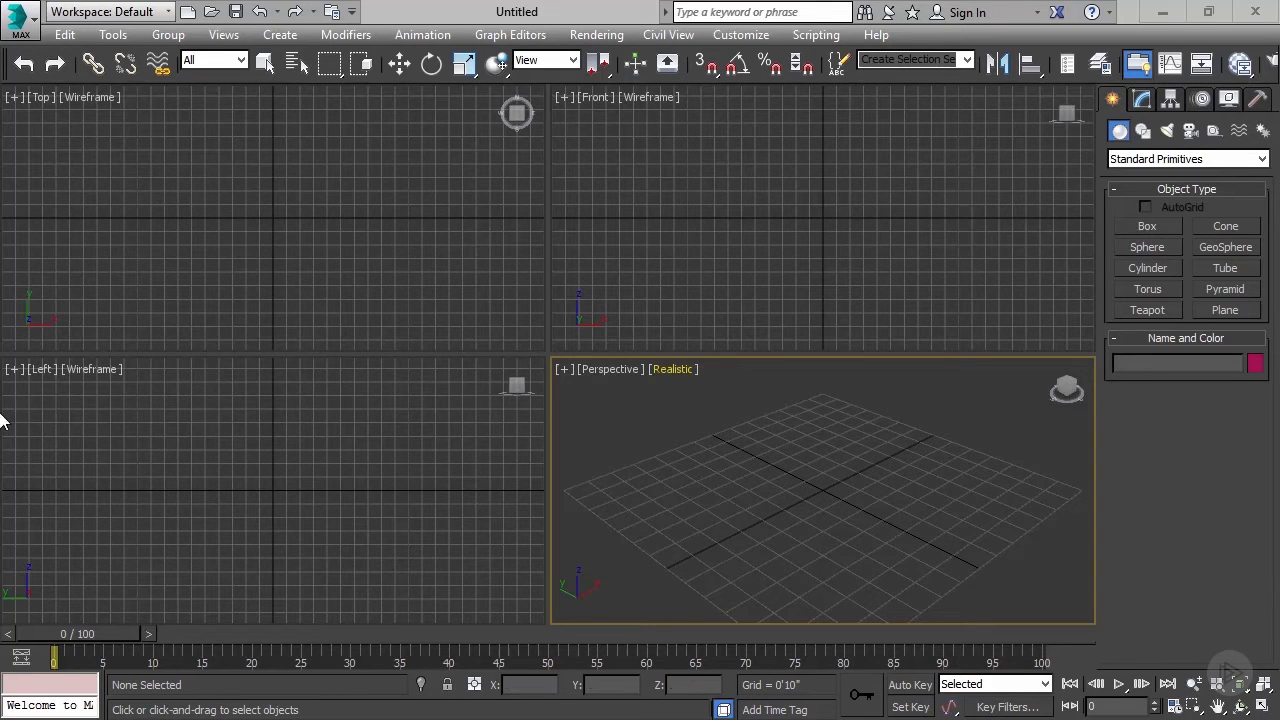
Set display units to US Standard, Feet w/Fractional Inches at 1/100 precision.
click(20, 12)
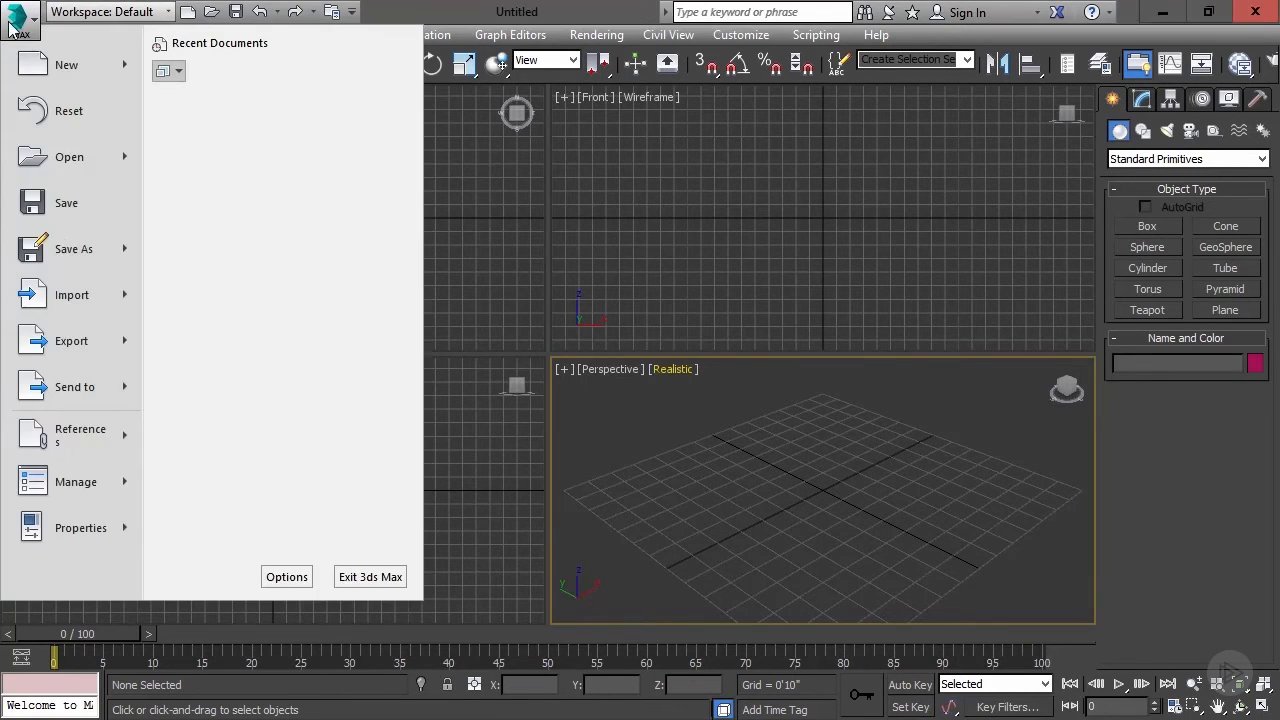
click(76, 481)
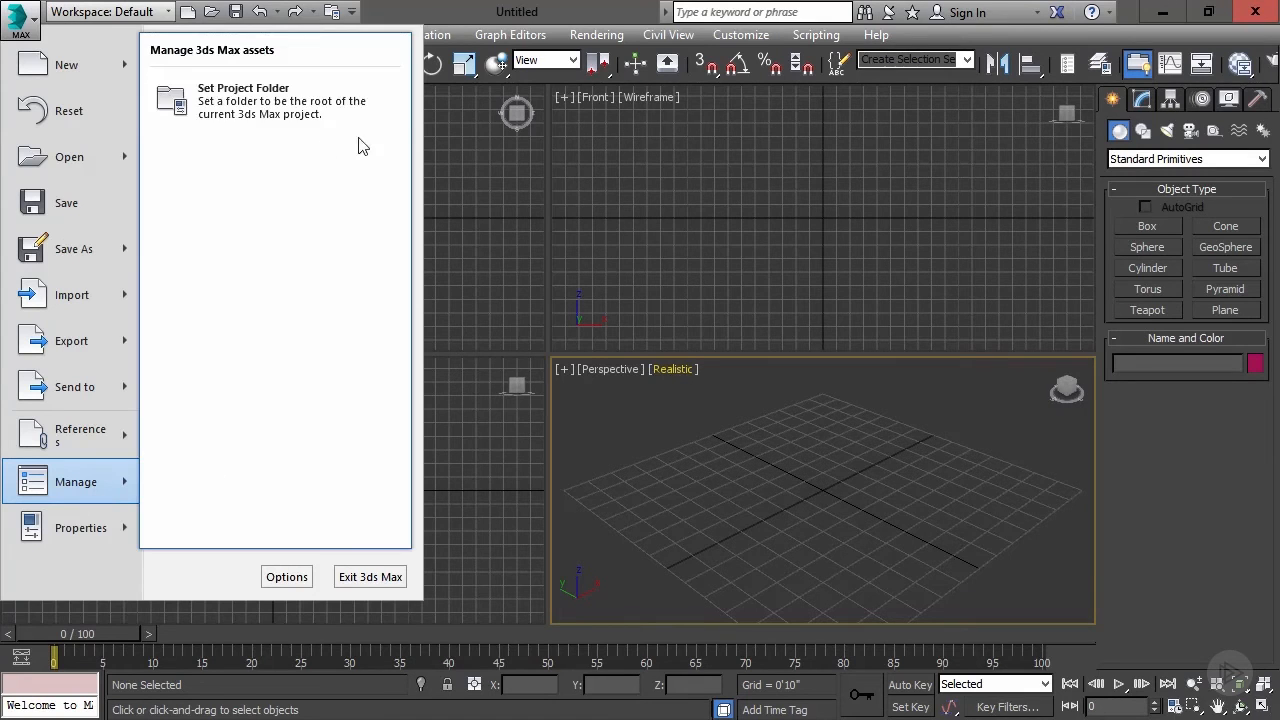
mouse_move(301, 189)
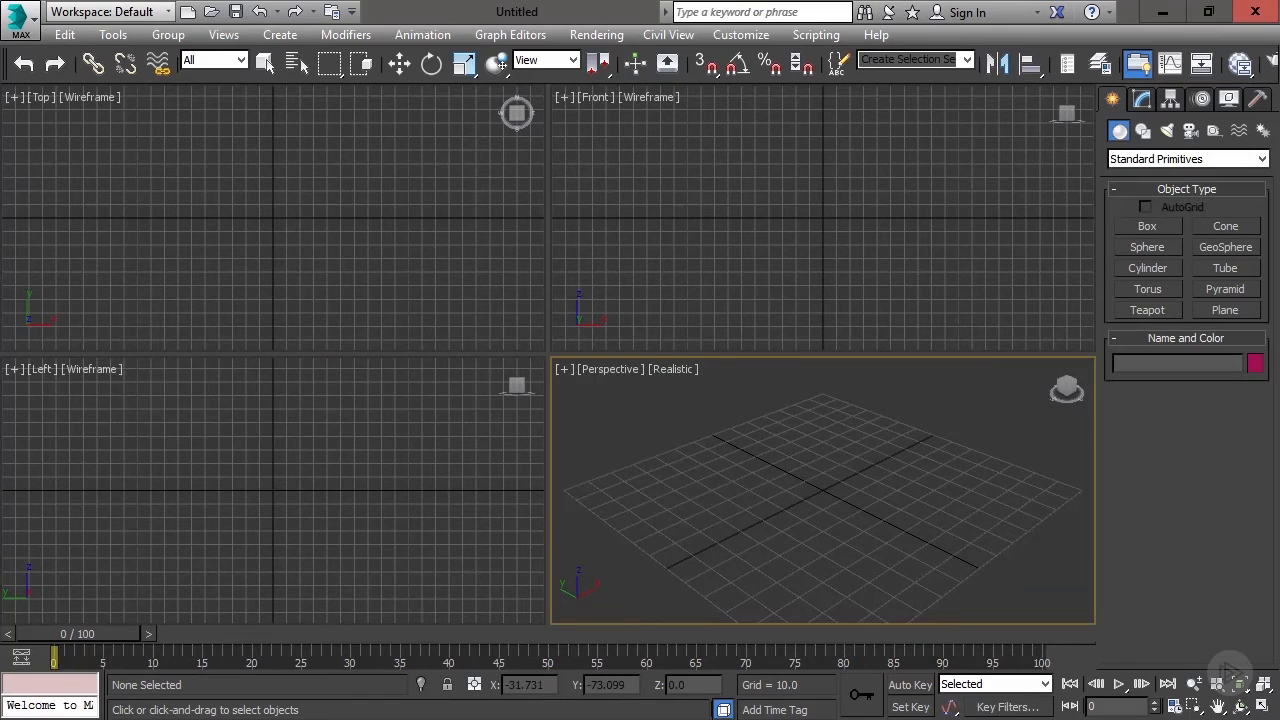
click(740, 34)
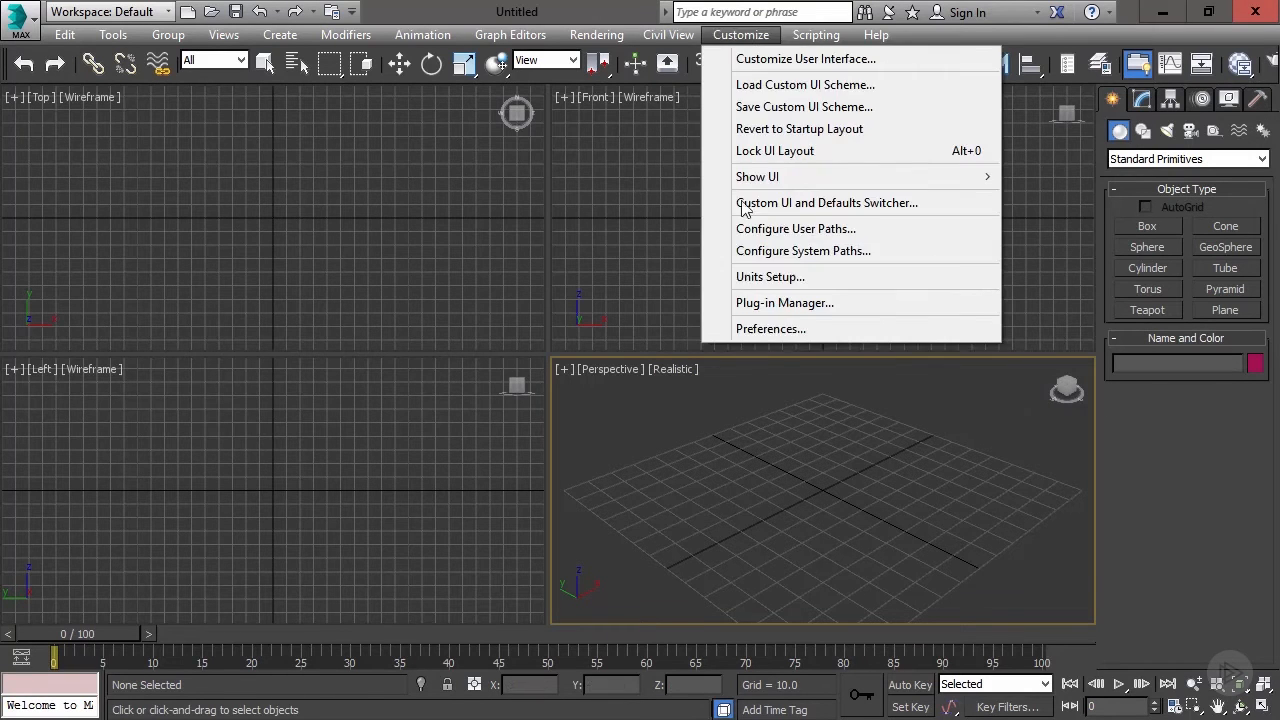
click(770, 276)
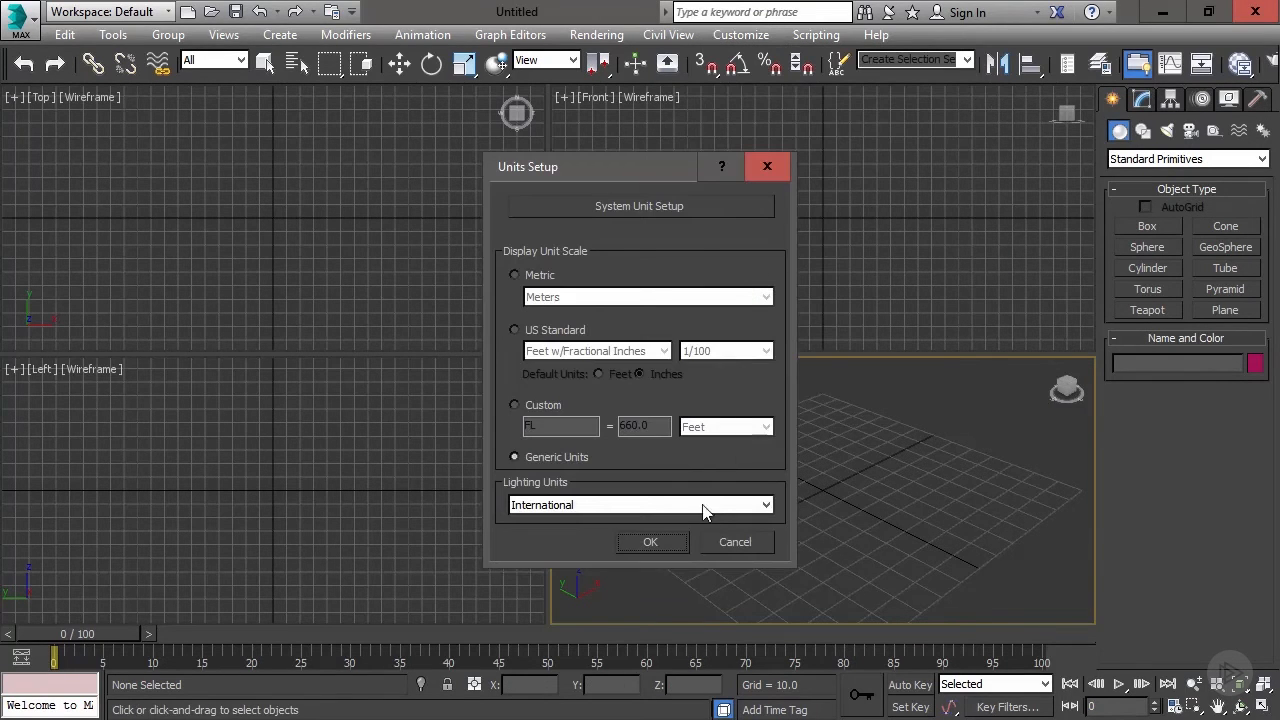
click(515, 330)
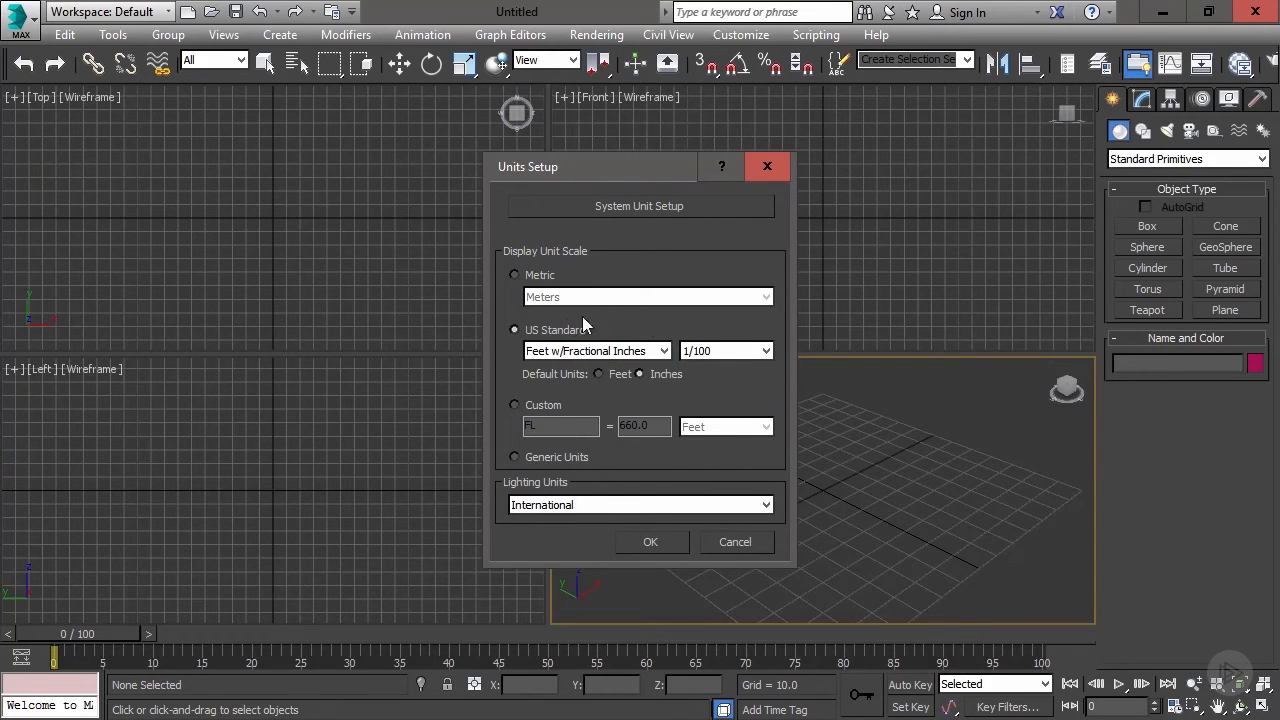
mouse_move(585, 395)
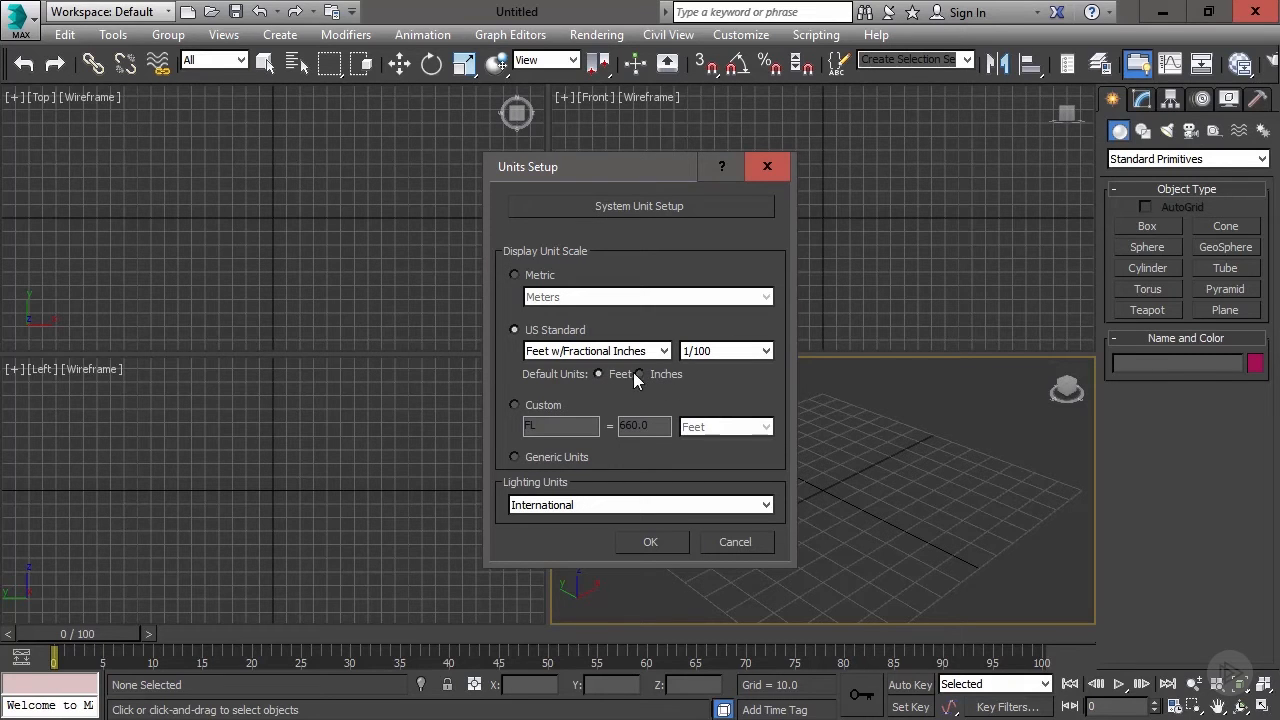
click(638, 373)
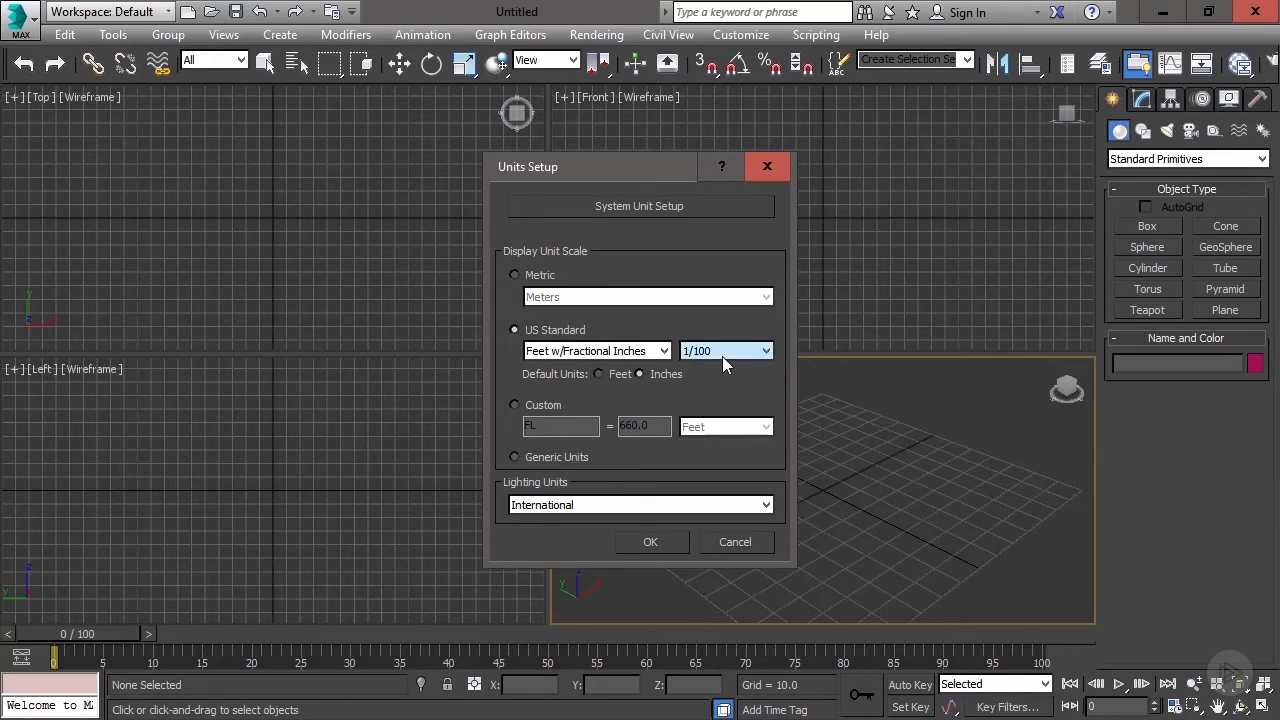
mouse_move(713, 374)
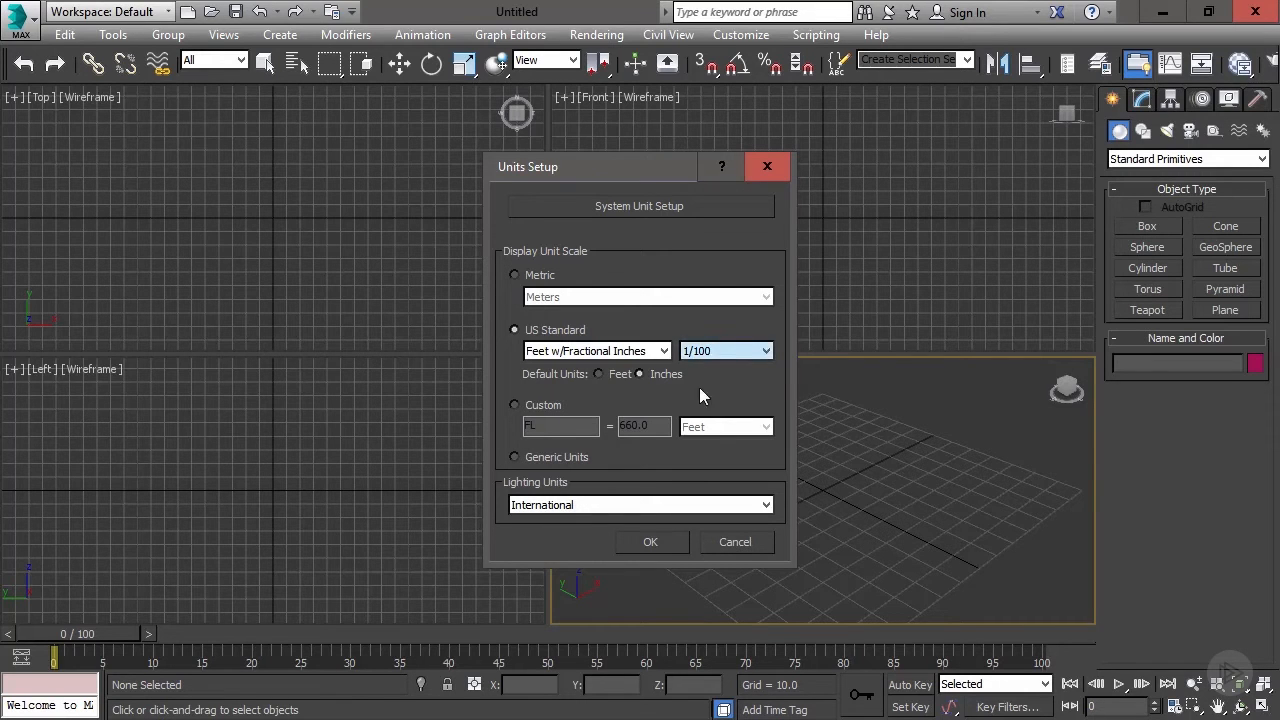
mouse_move(918, 658)
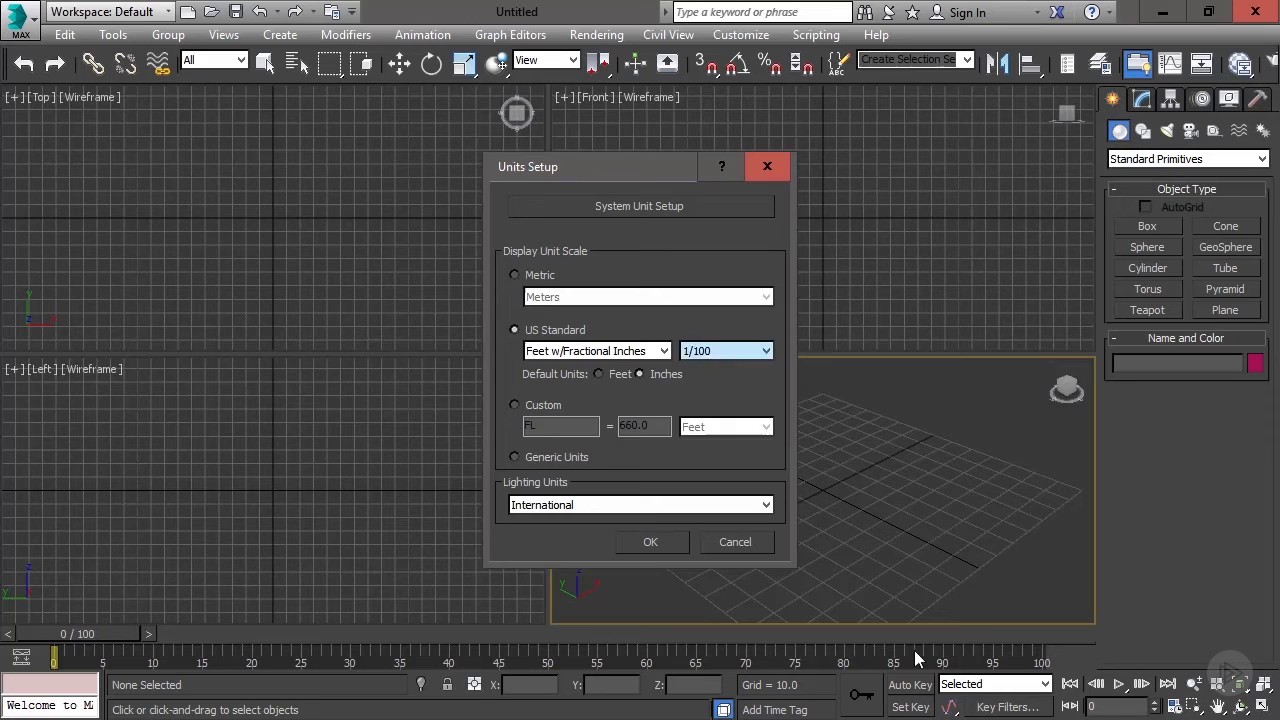
click(650, 541)
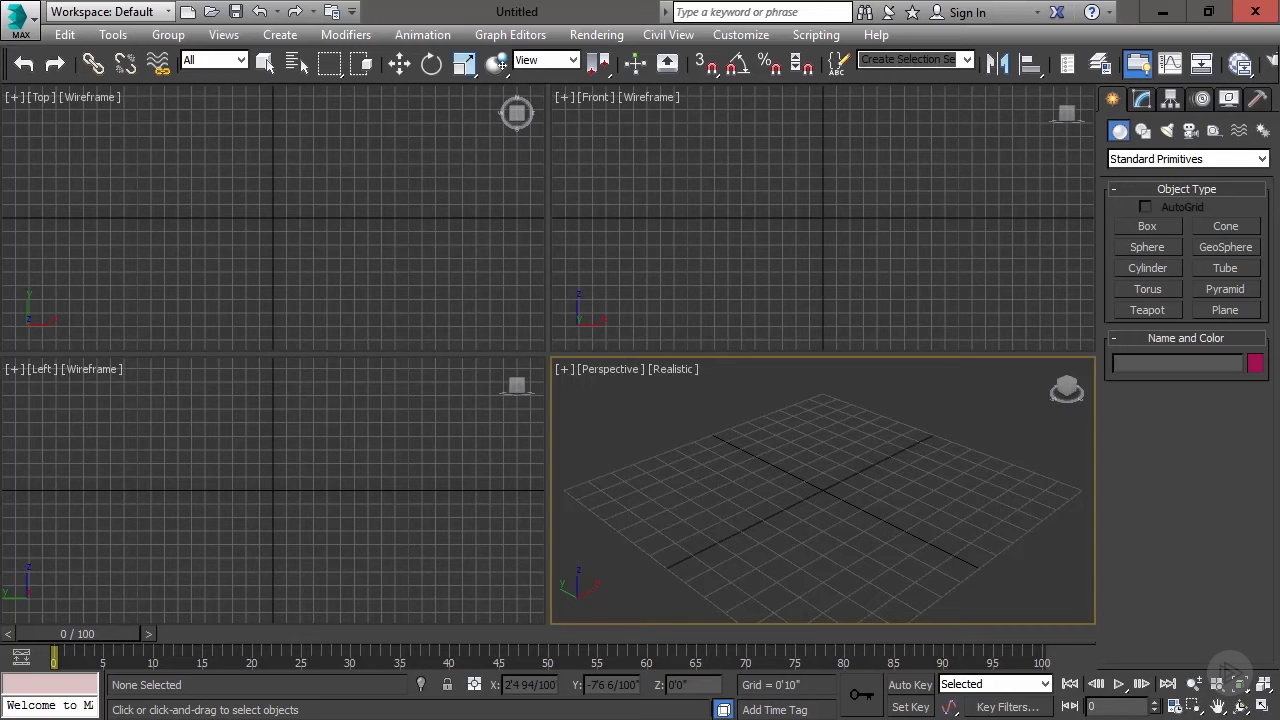
mouse_move(1033, 620)
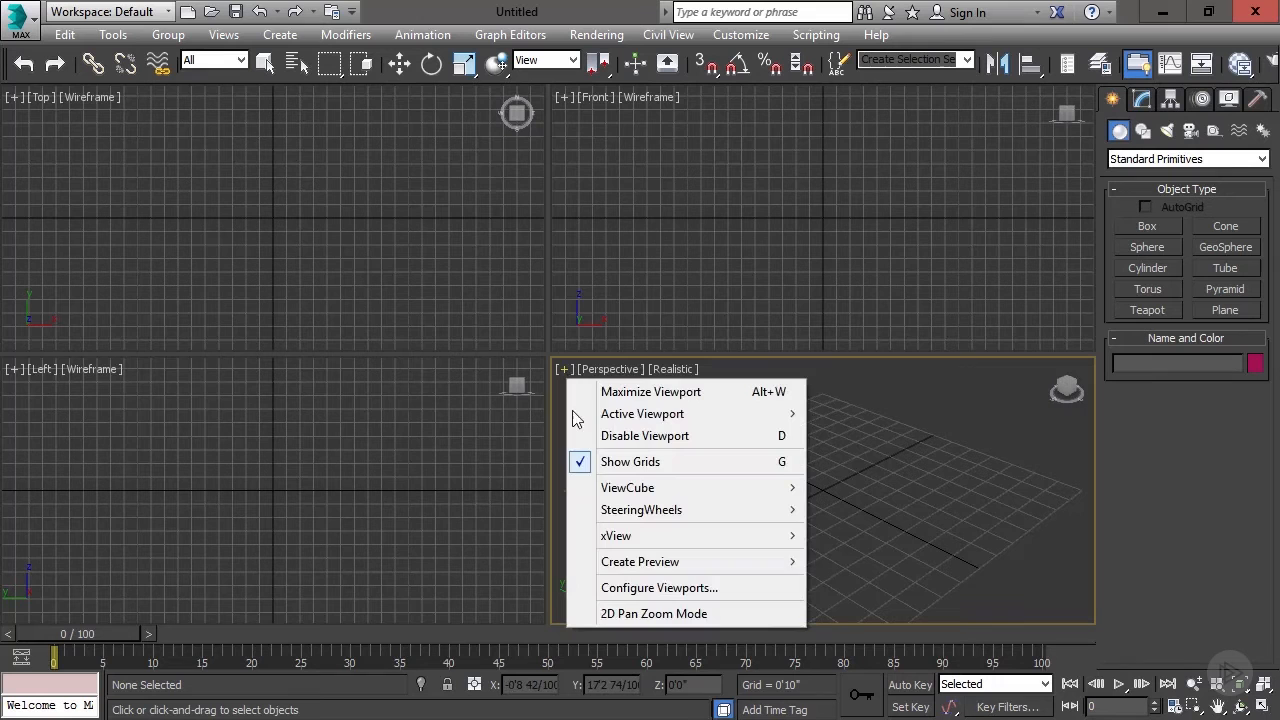
Set Texture Maps and Viewport Background display resolution to 2048 in Configure Viewports.
click(658, 587)
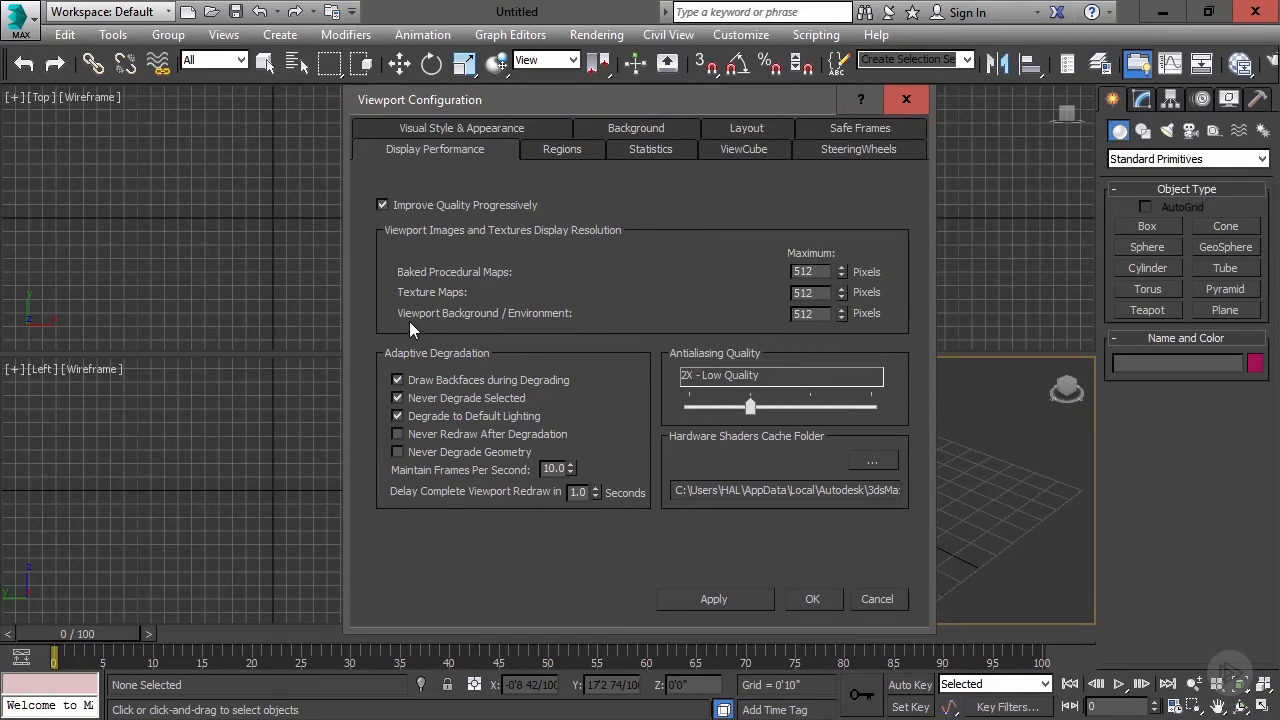
mouse_move(597, 343)
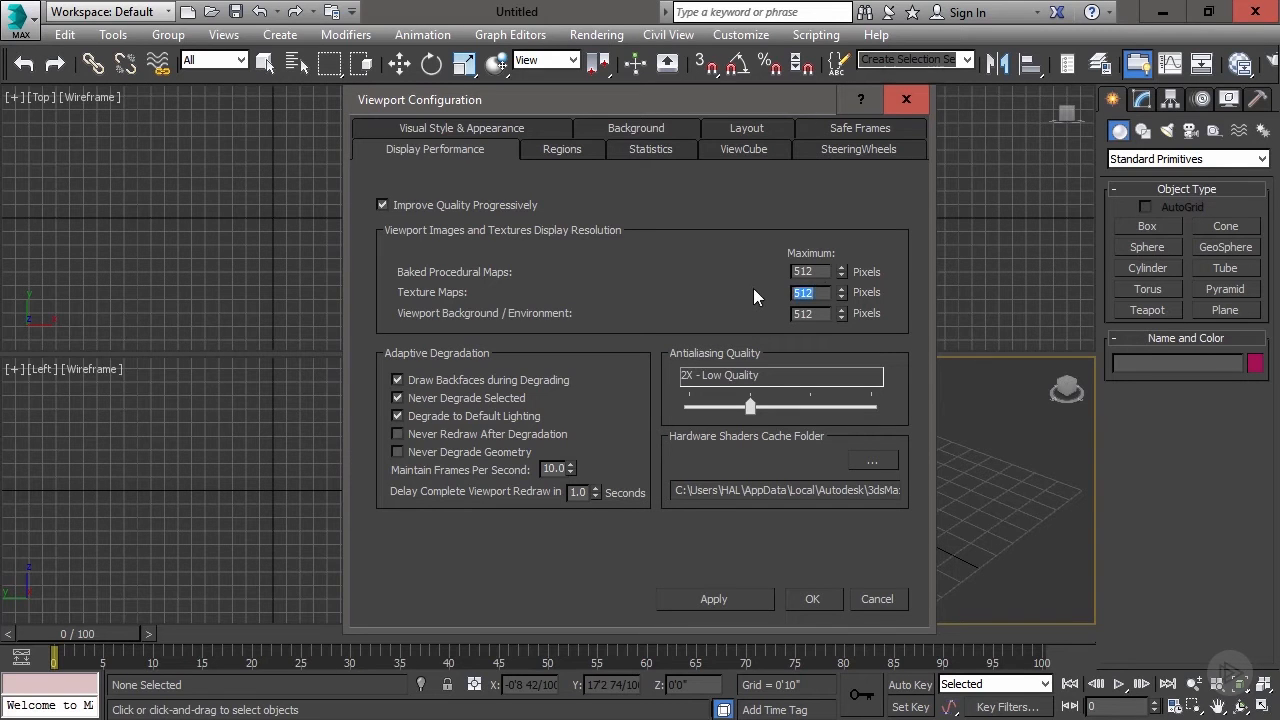
text(2048)
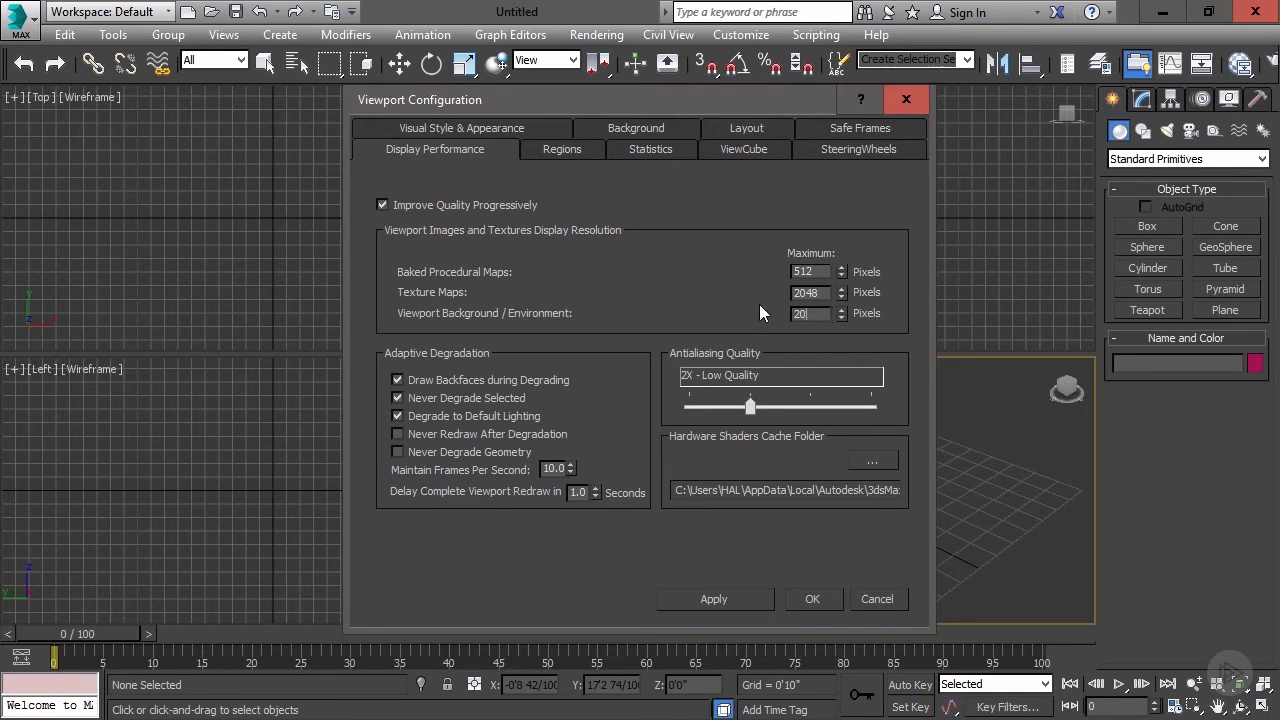
text(2048)
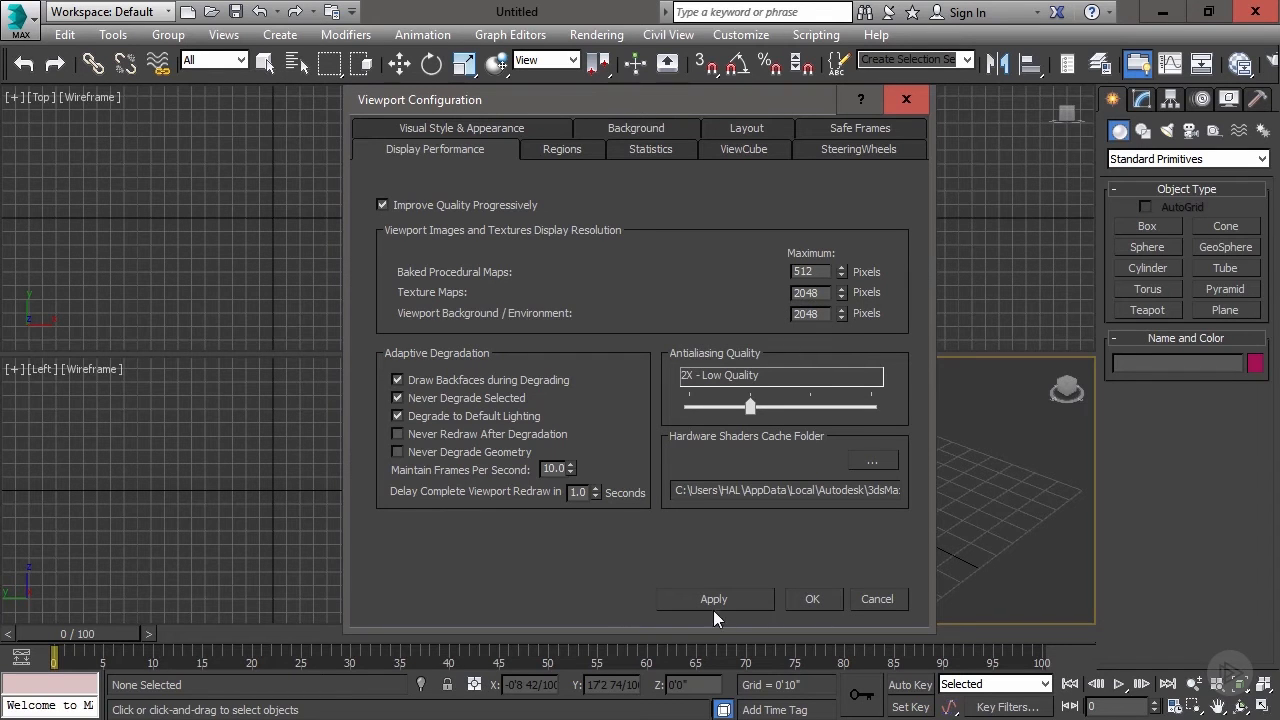
mouse_move(813, 599)
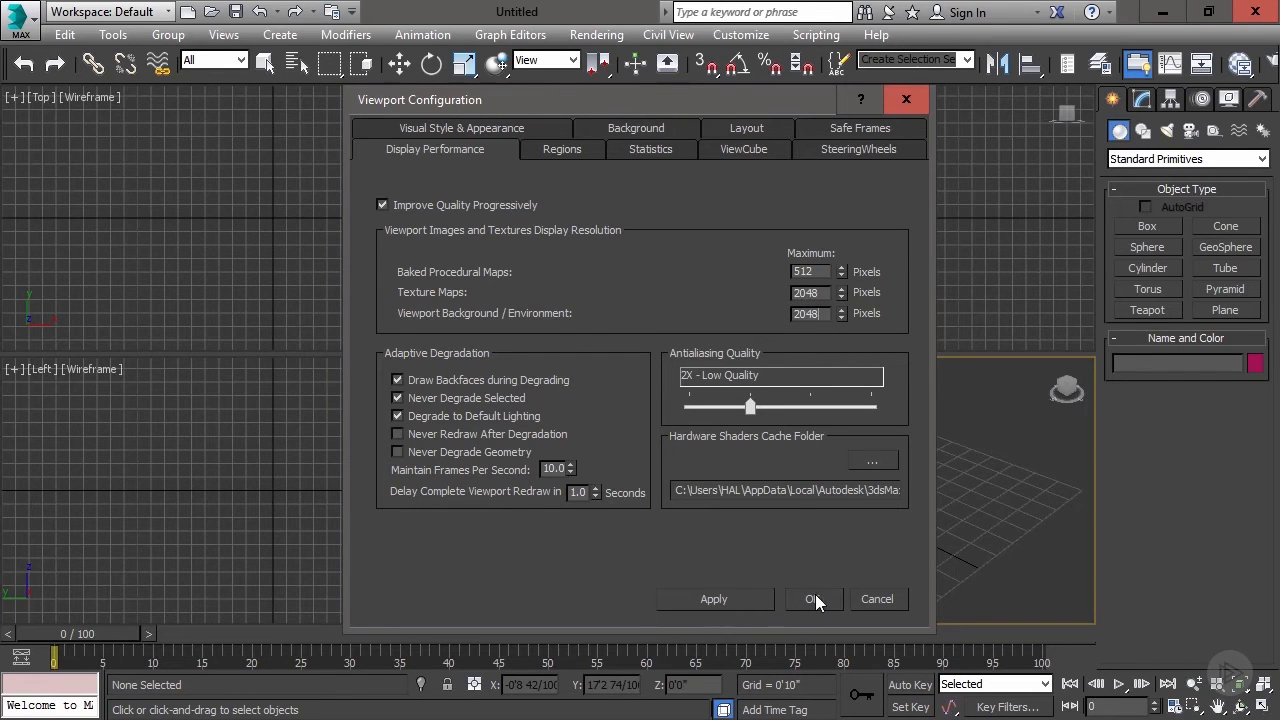
click(813, 598)
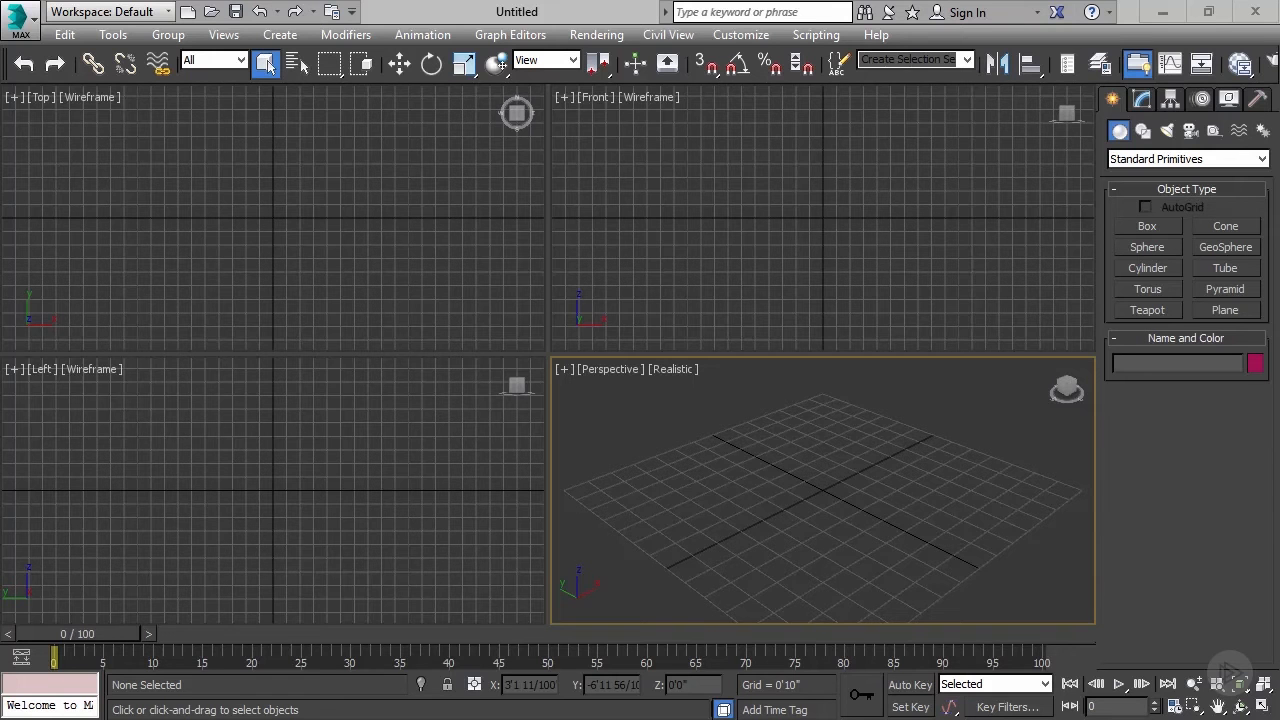
Place a Free camera, Camera001, in the Front viewport.
click(1190, 130)
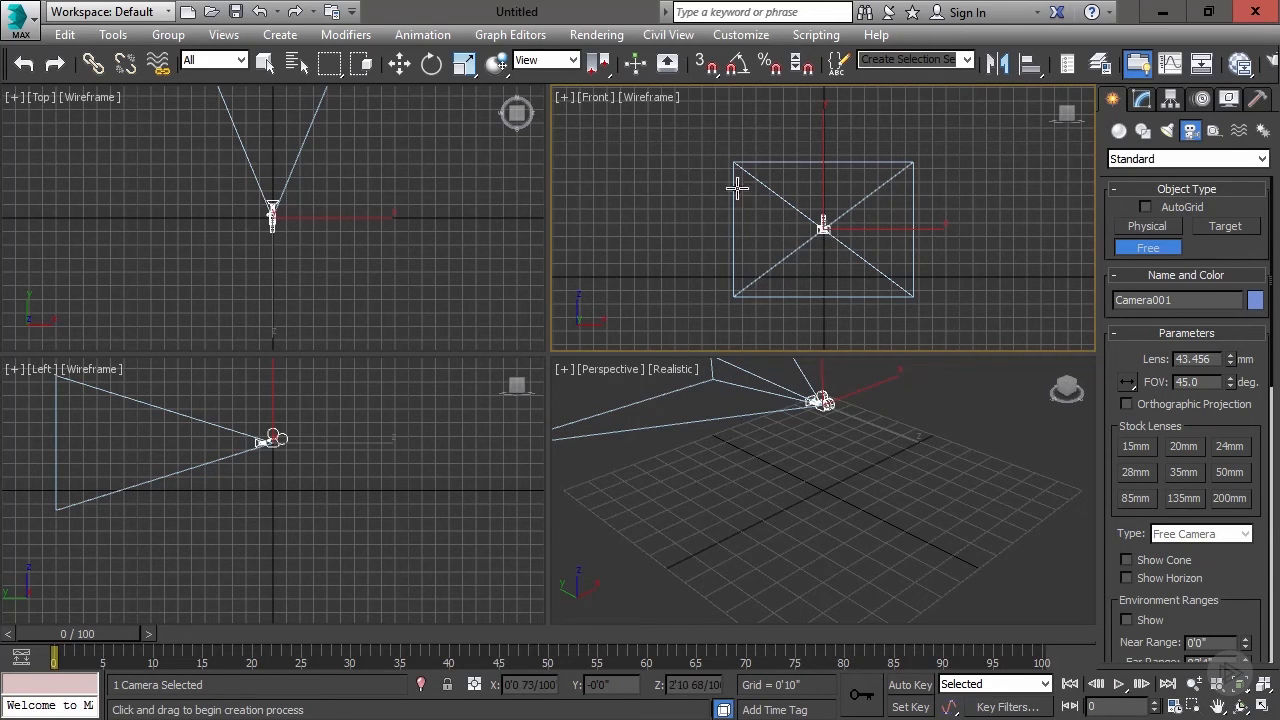
click(597, 34)
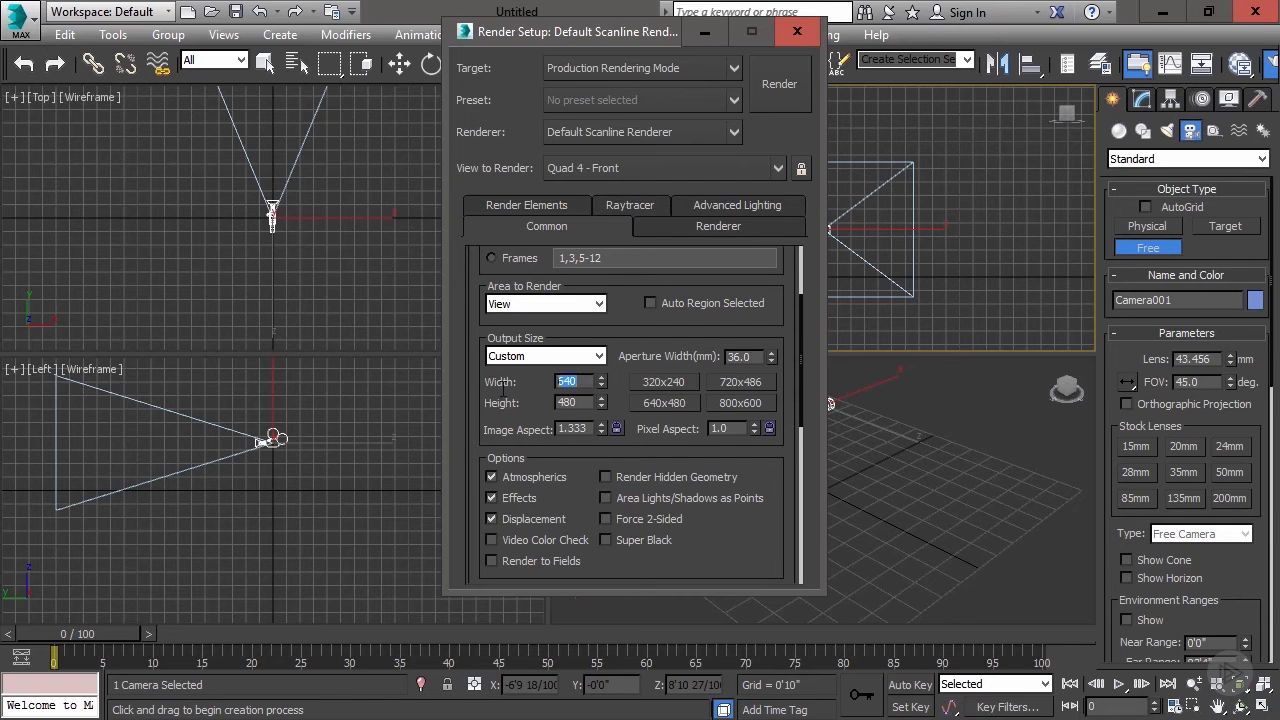
Set render output Width and Height to 2048 with the image aspect locked.
text(2048)
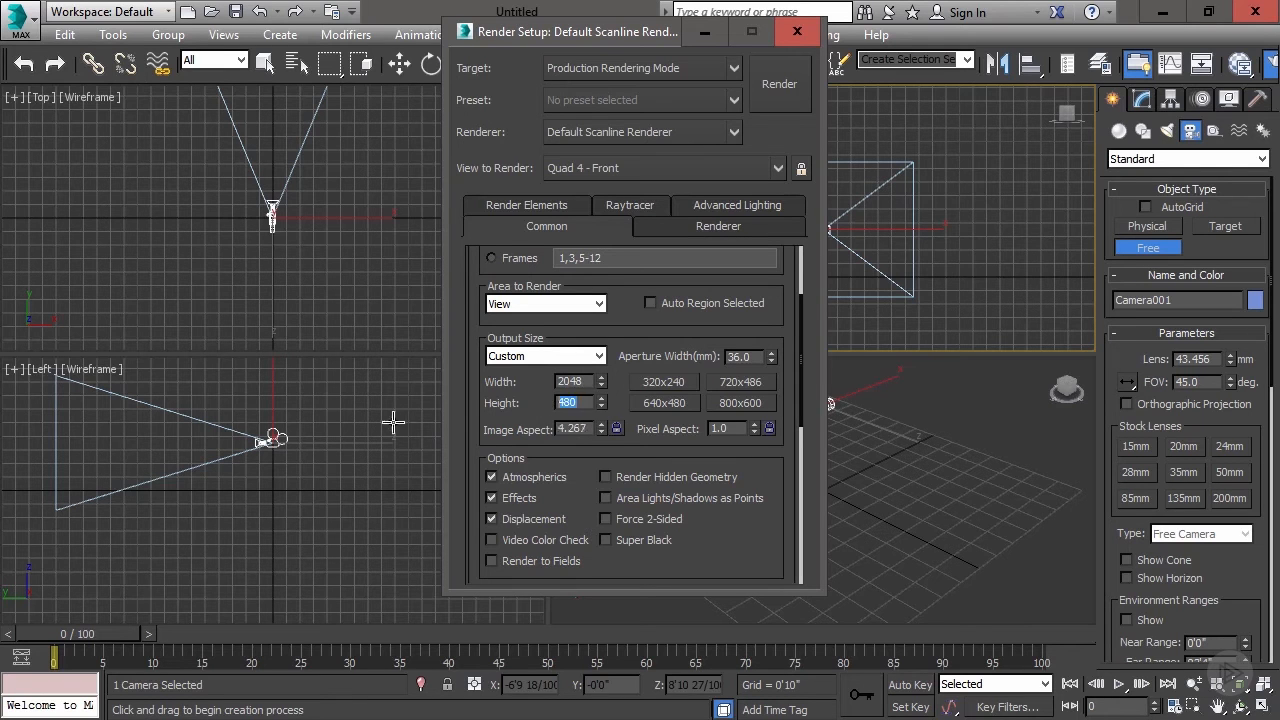
text(2048)
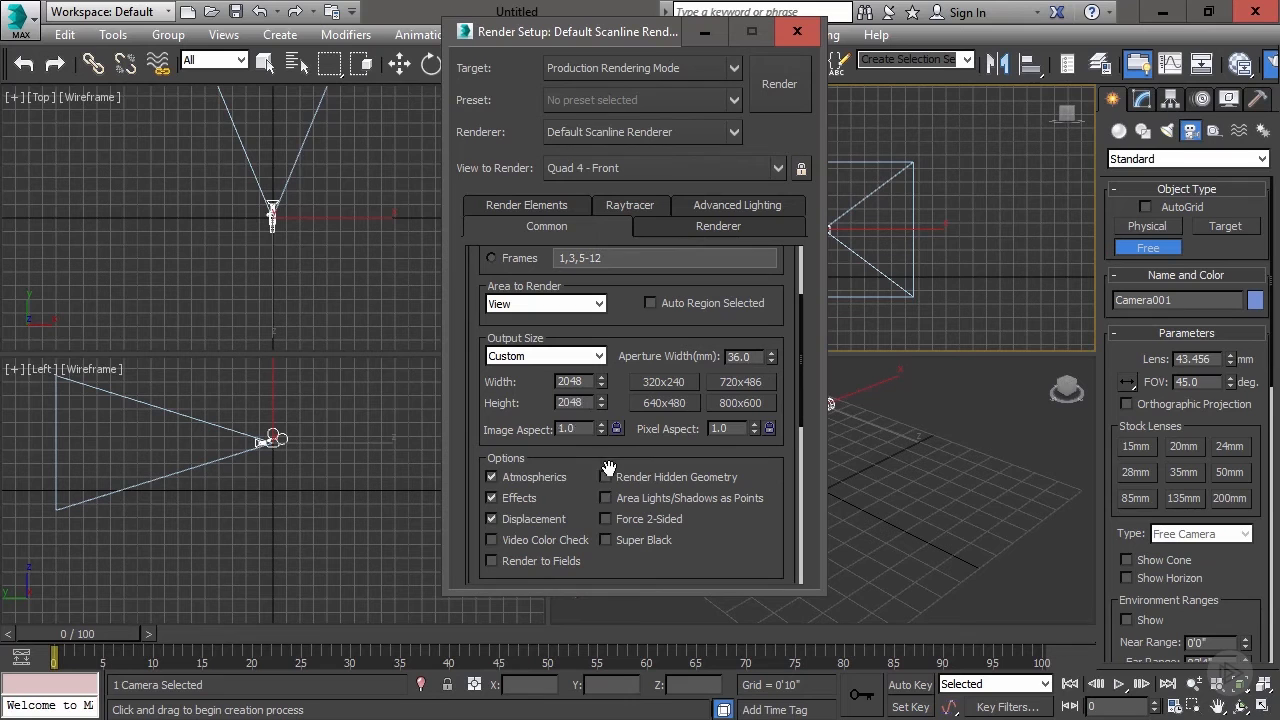
mouse_move(778, 430)
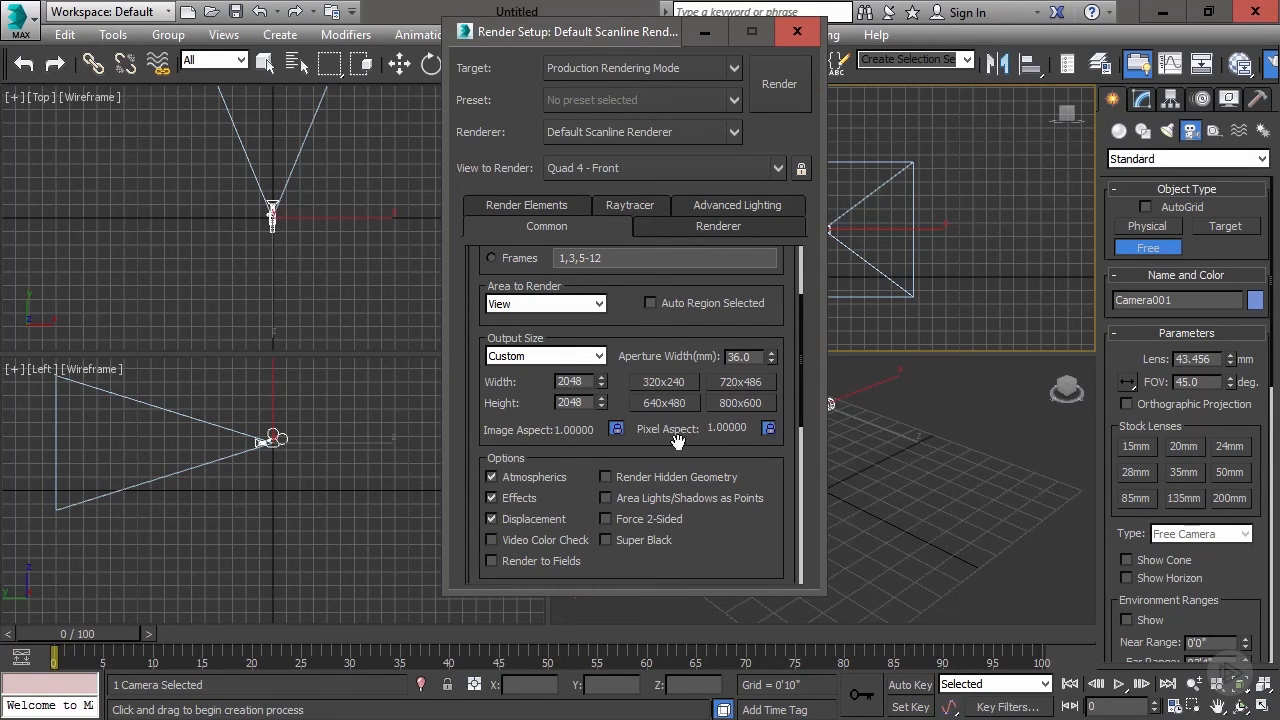
mouse_move(770, 485)
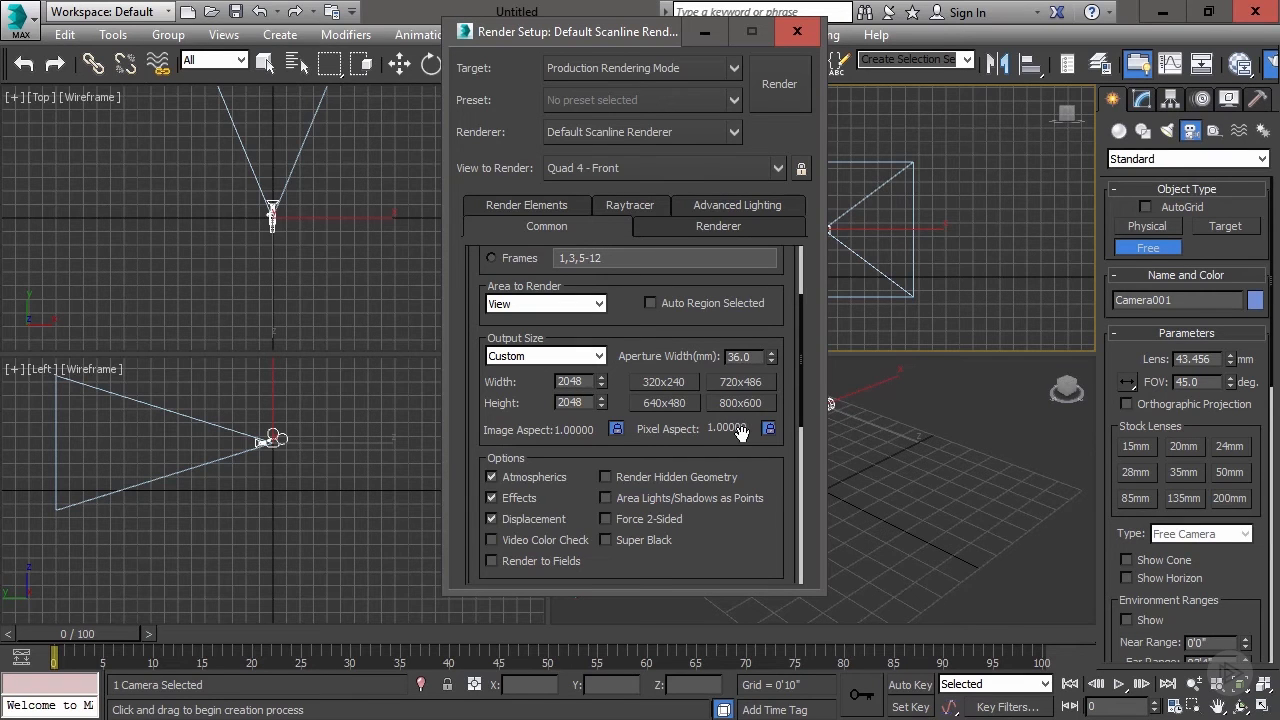
mouse_move(518, 410)
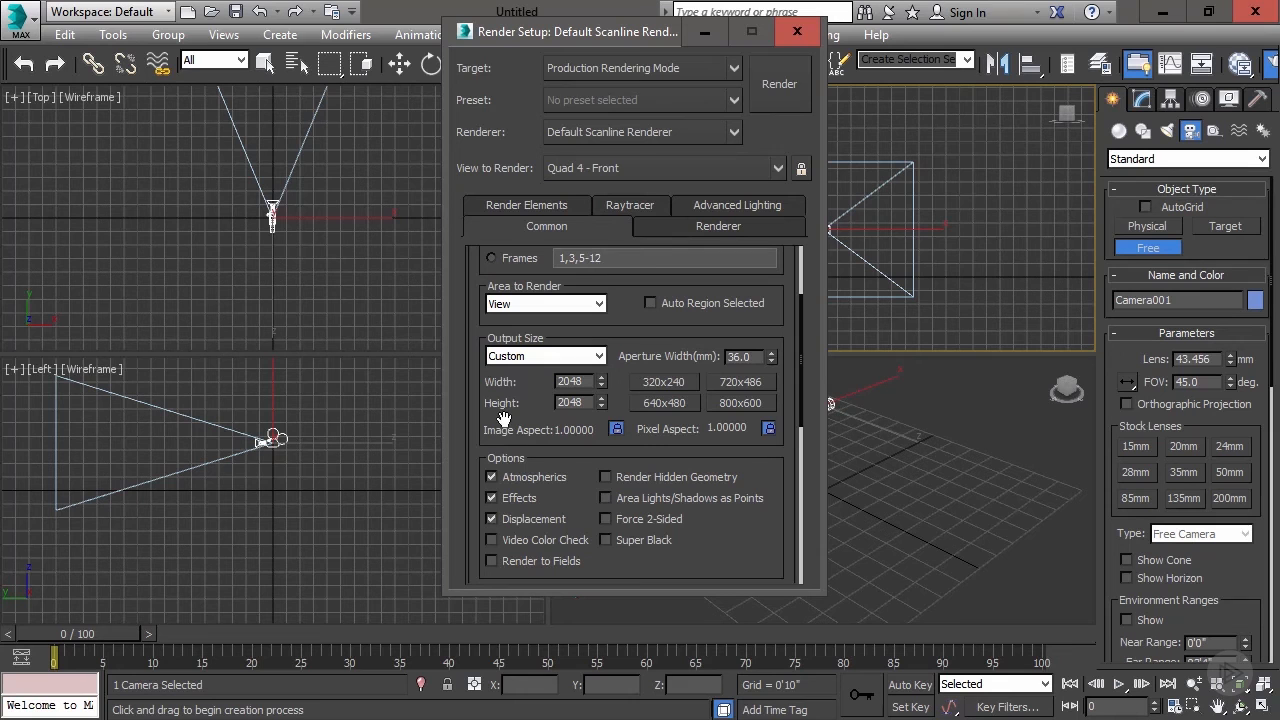
mouse_move(505, 447)
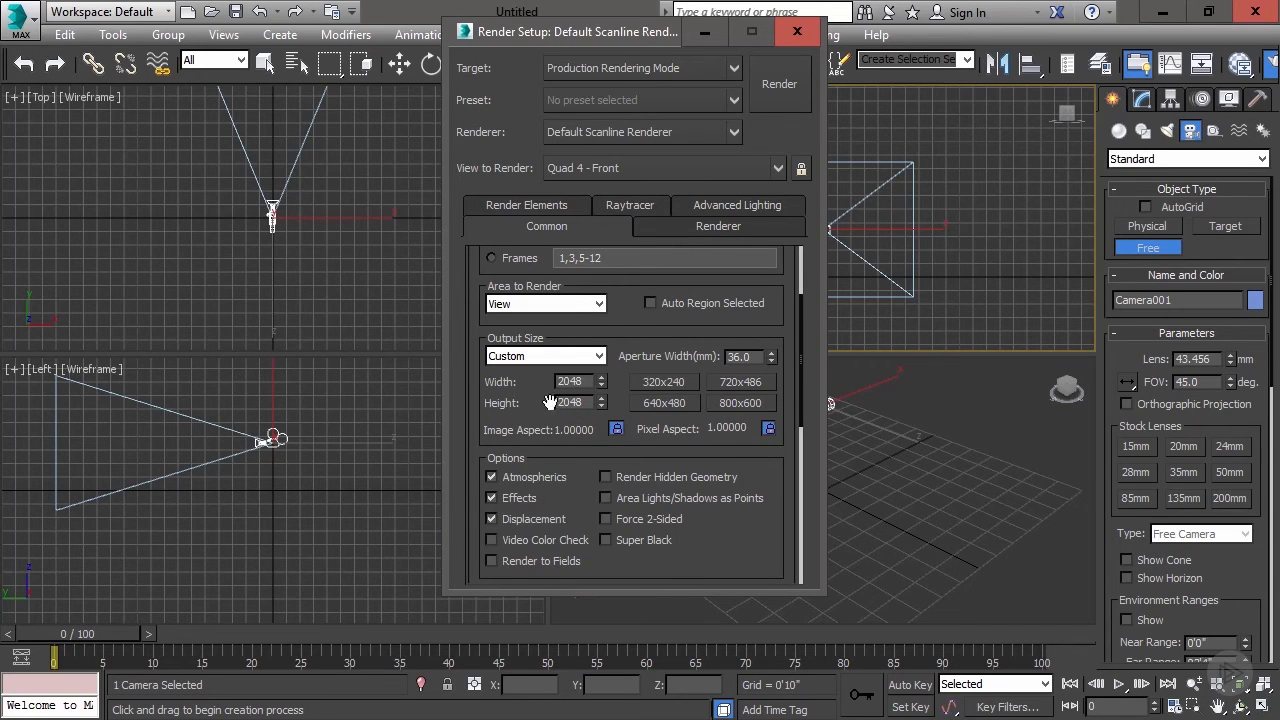
Close Render Setup, open the Perspective Match utility, and select Camera001.
click(797, 31)
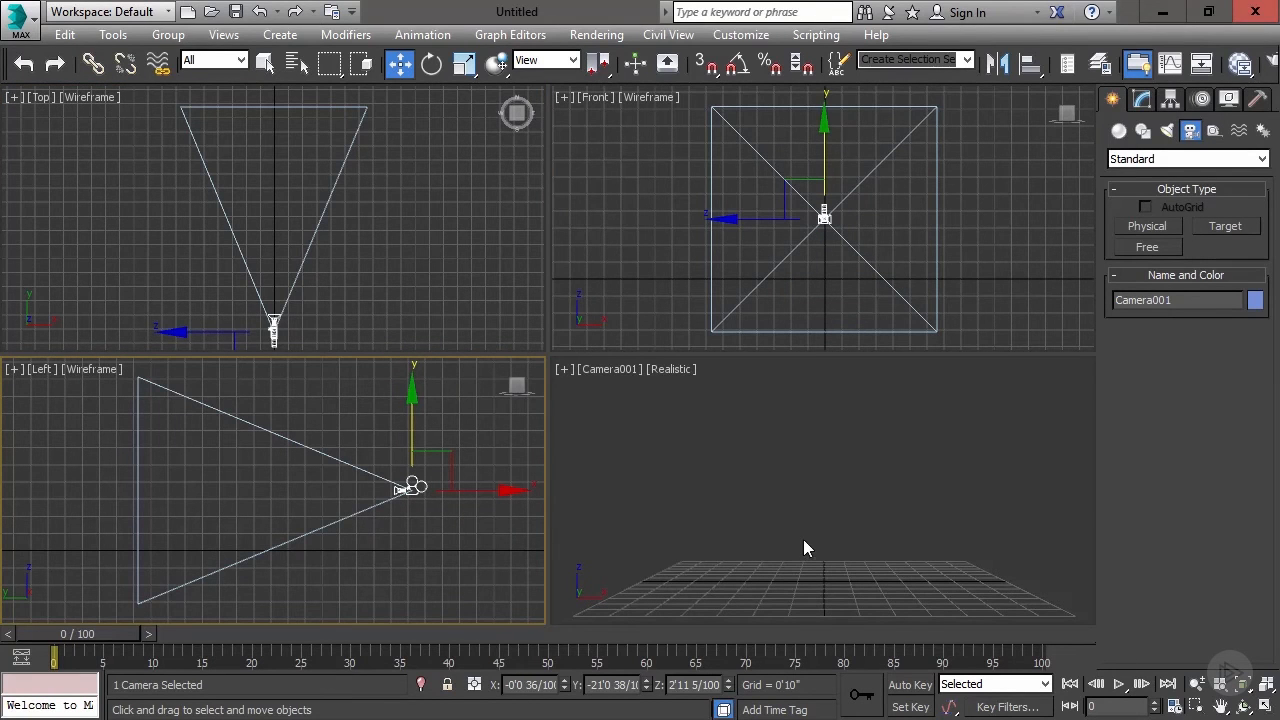
mouse_move(1094, 240)
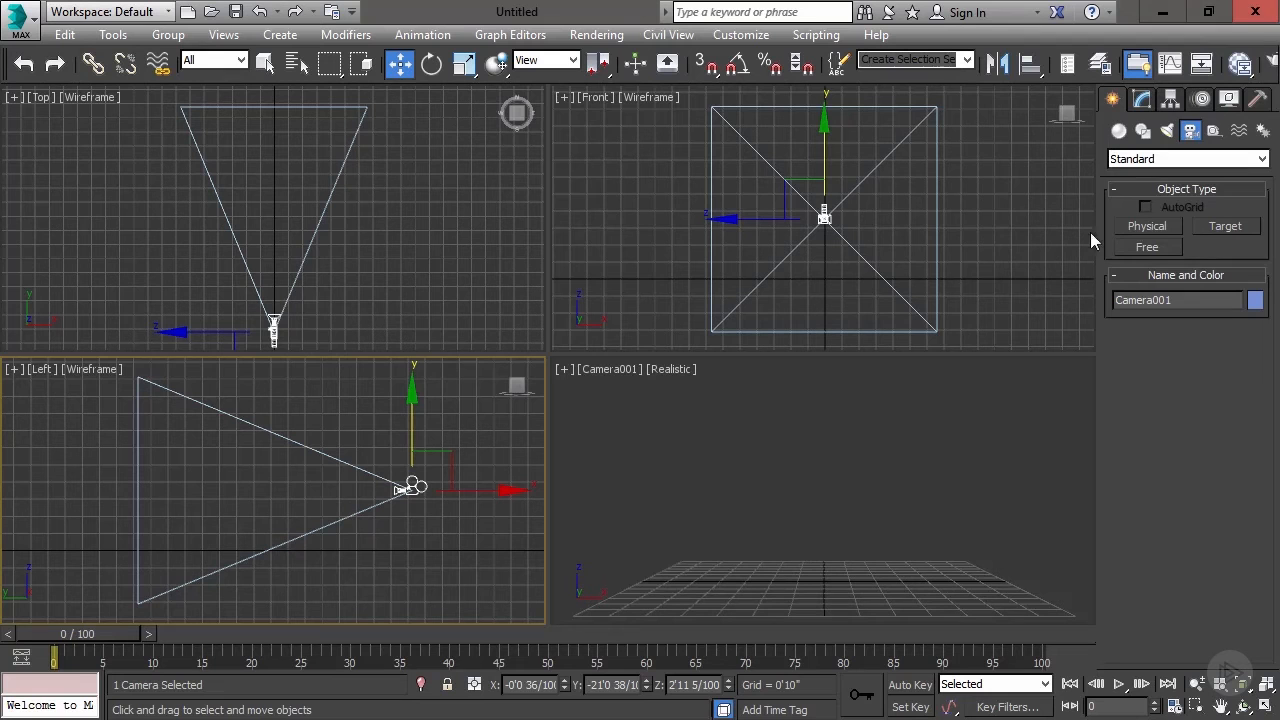
click(1228, 99)
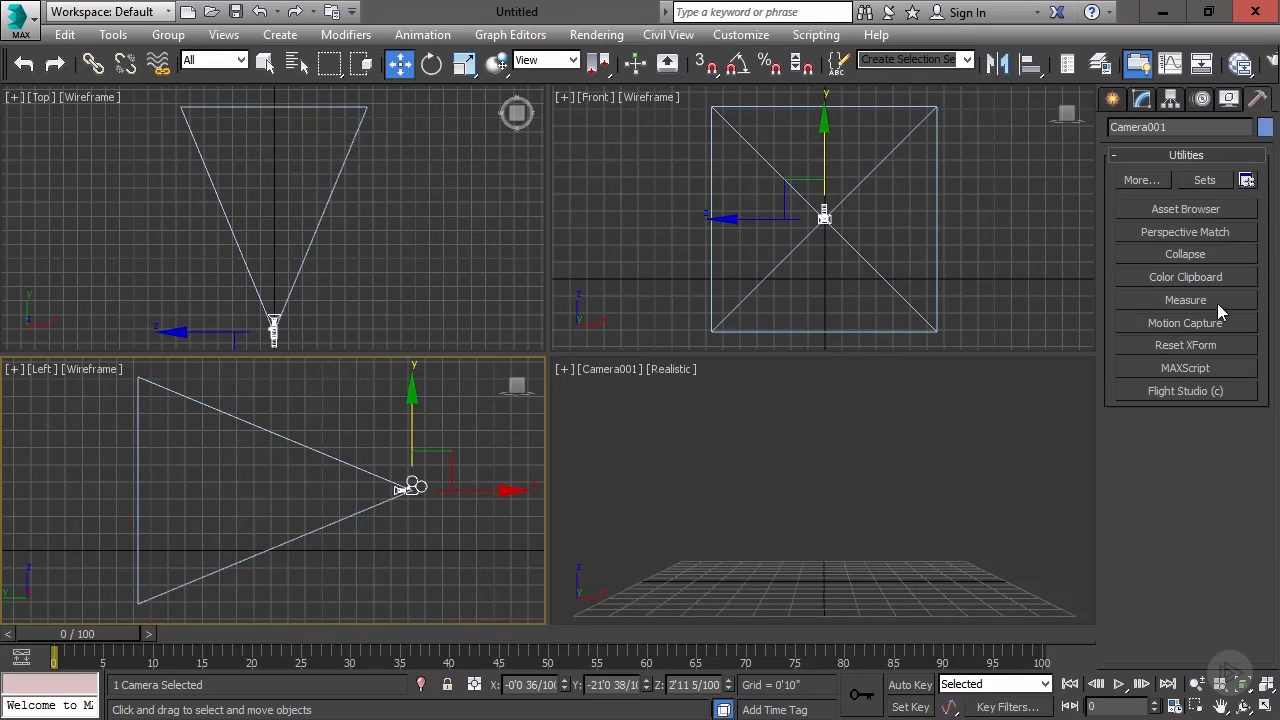
click(1185, 231)
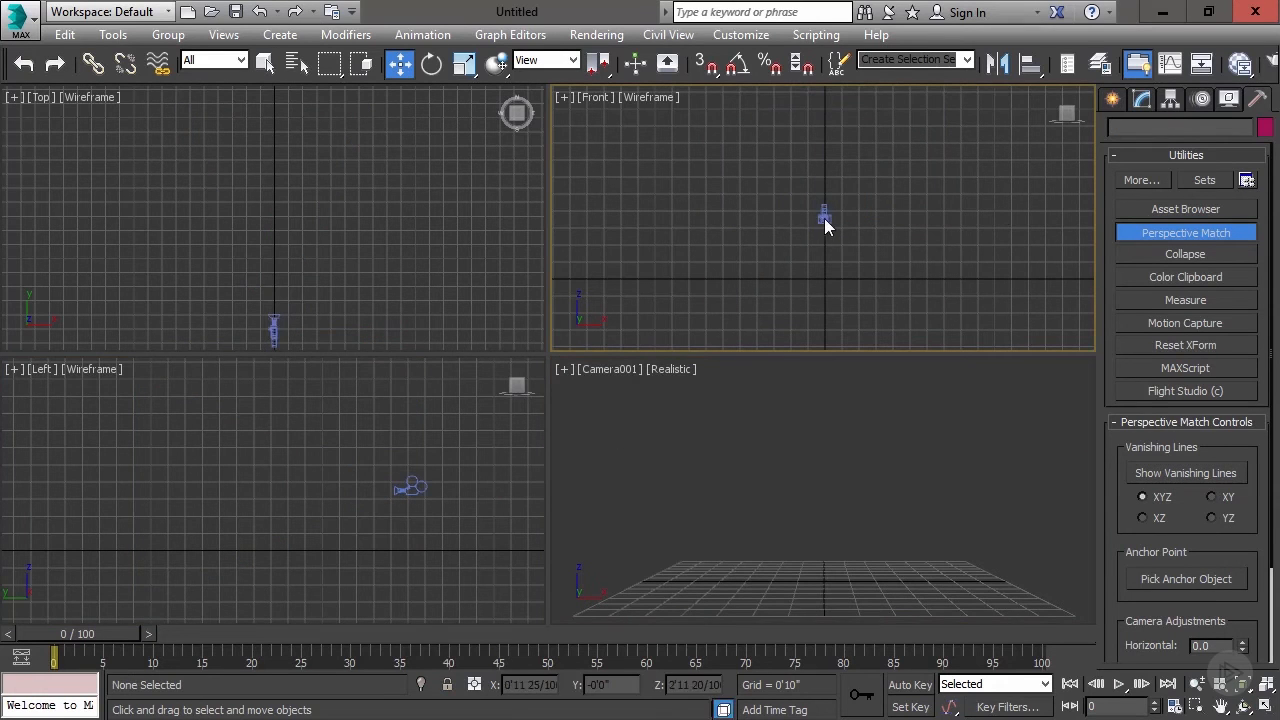
click(823, 216)
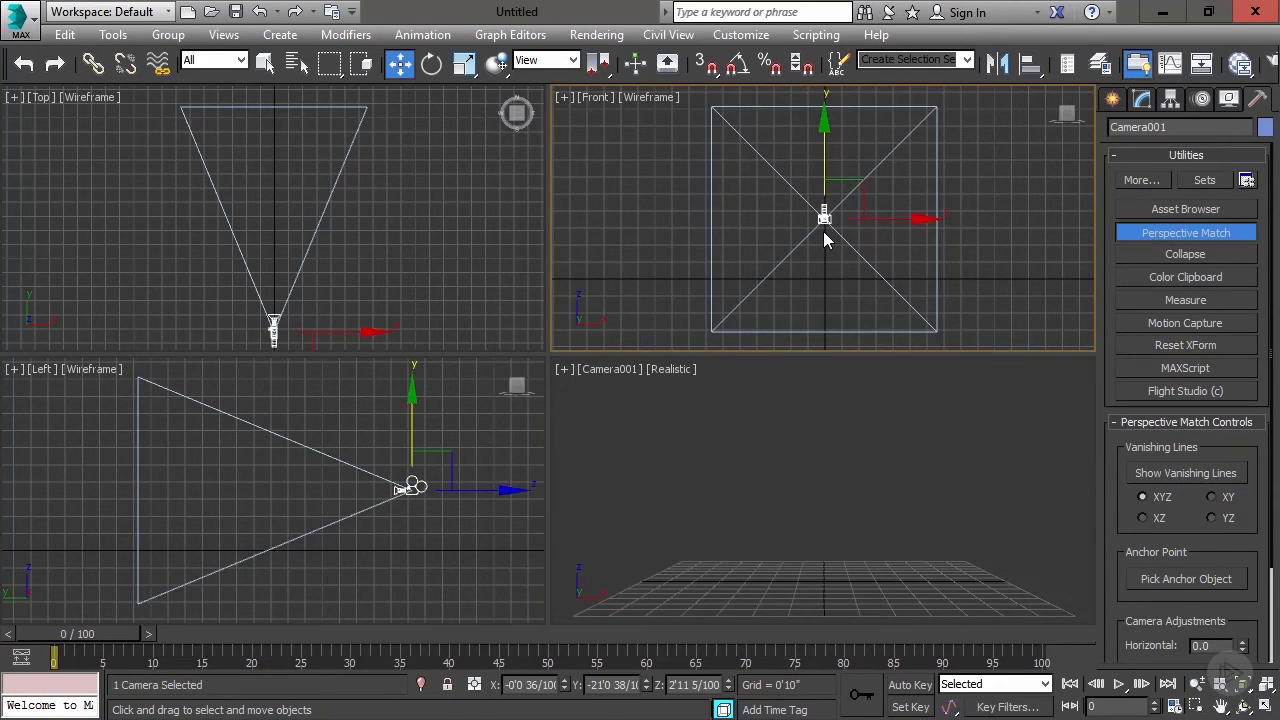
mouse_move(877, 572)
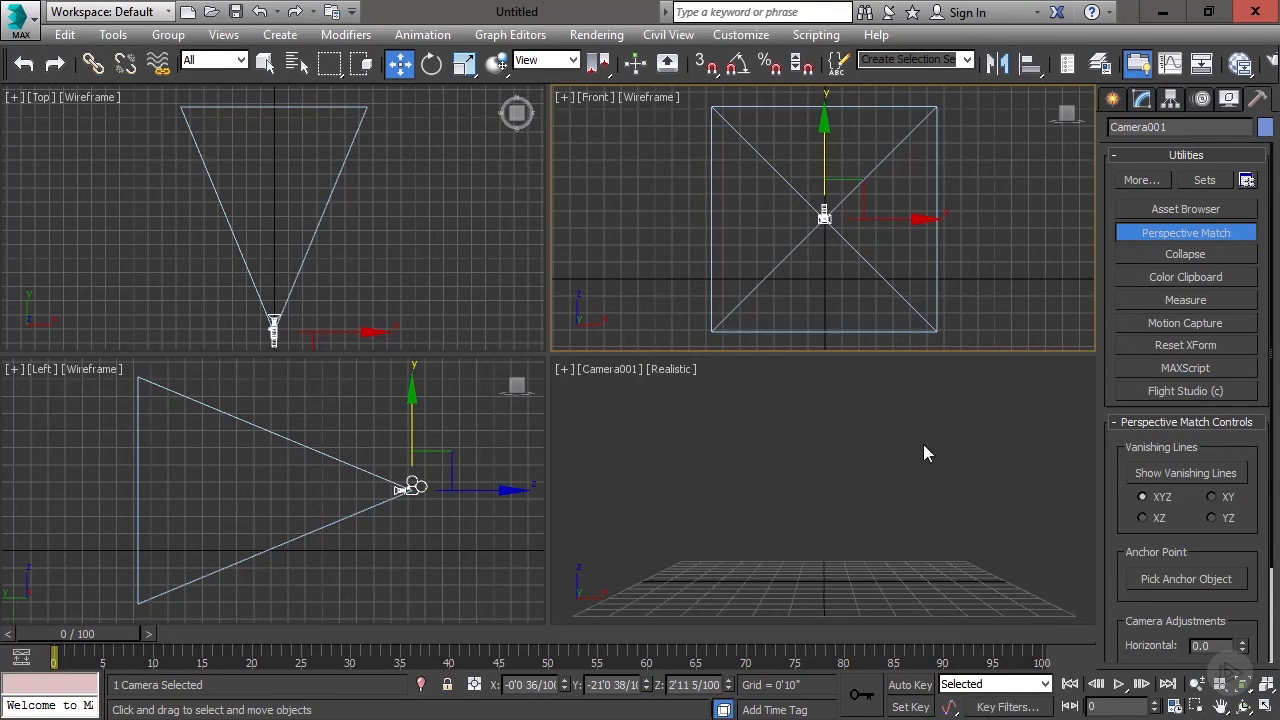
mouse_move(838, 215)
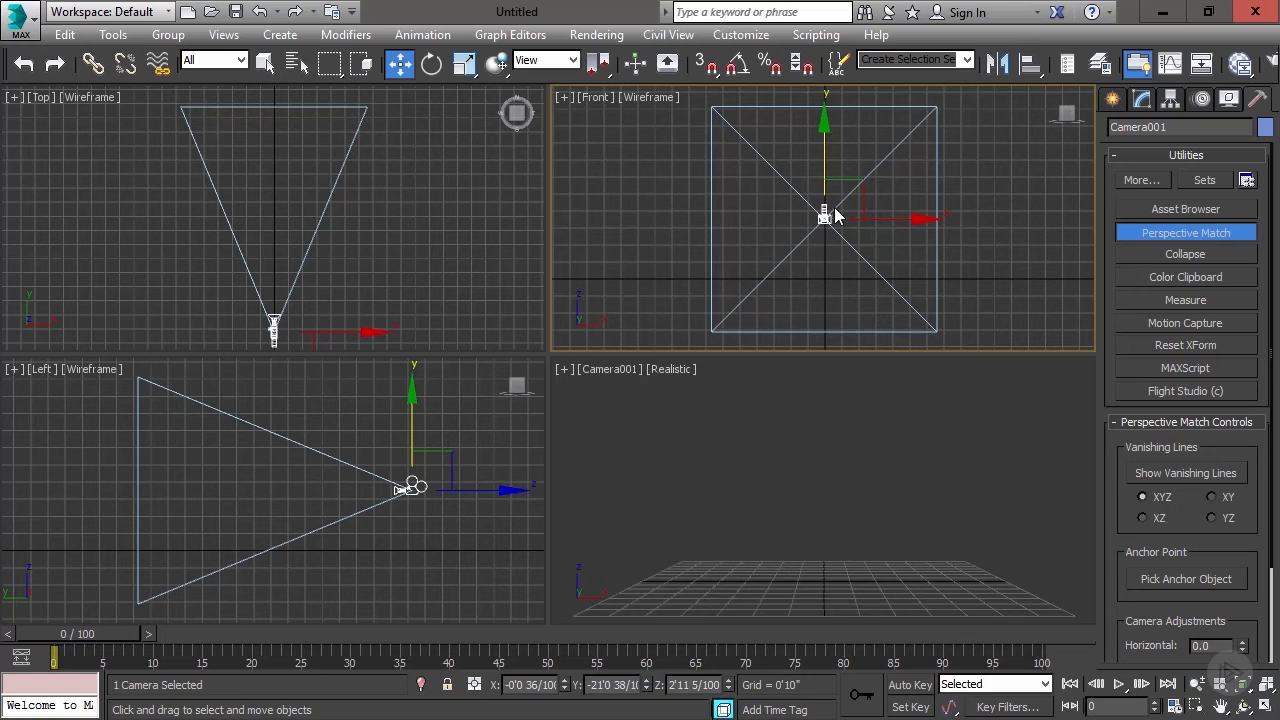
mouse_move(755, 450)
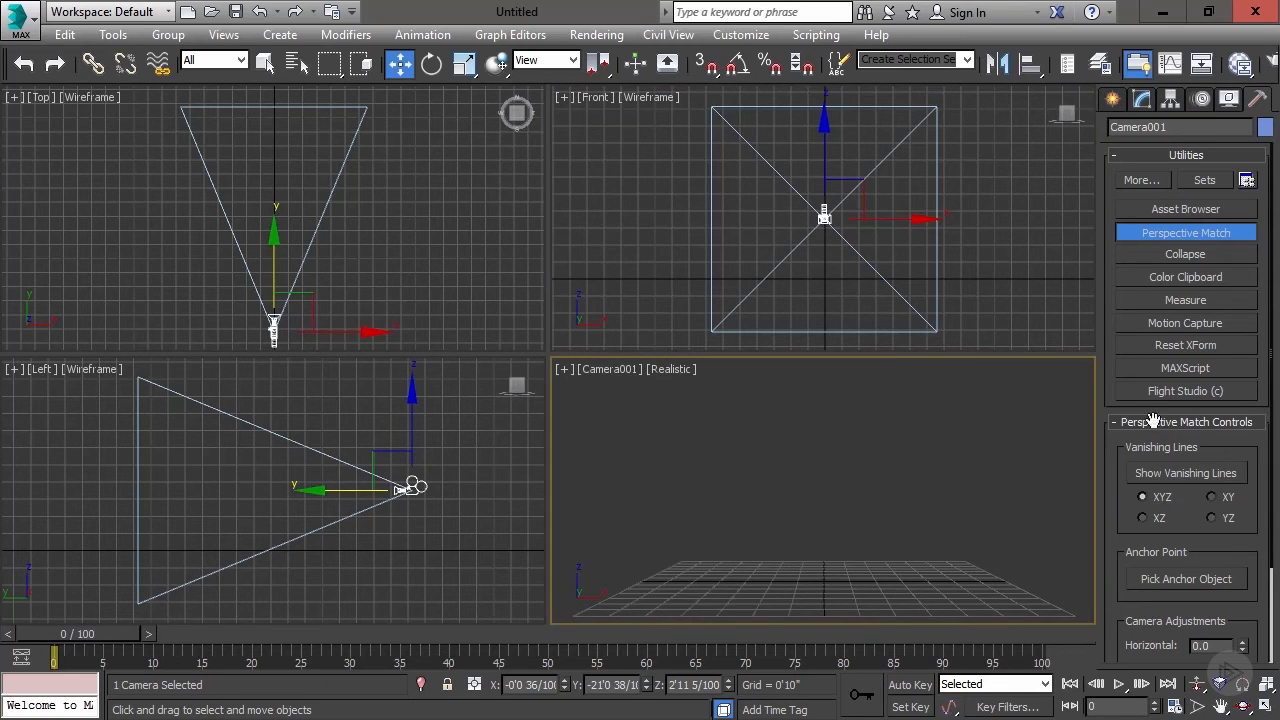
Show vanishing lines in the Camera001 view and bring up Configure Viewports.
click(1185, 472)
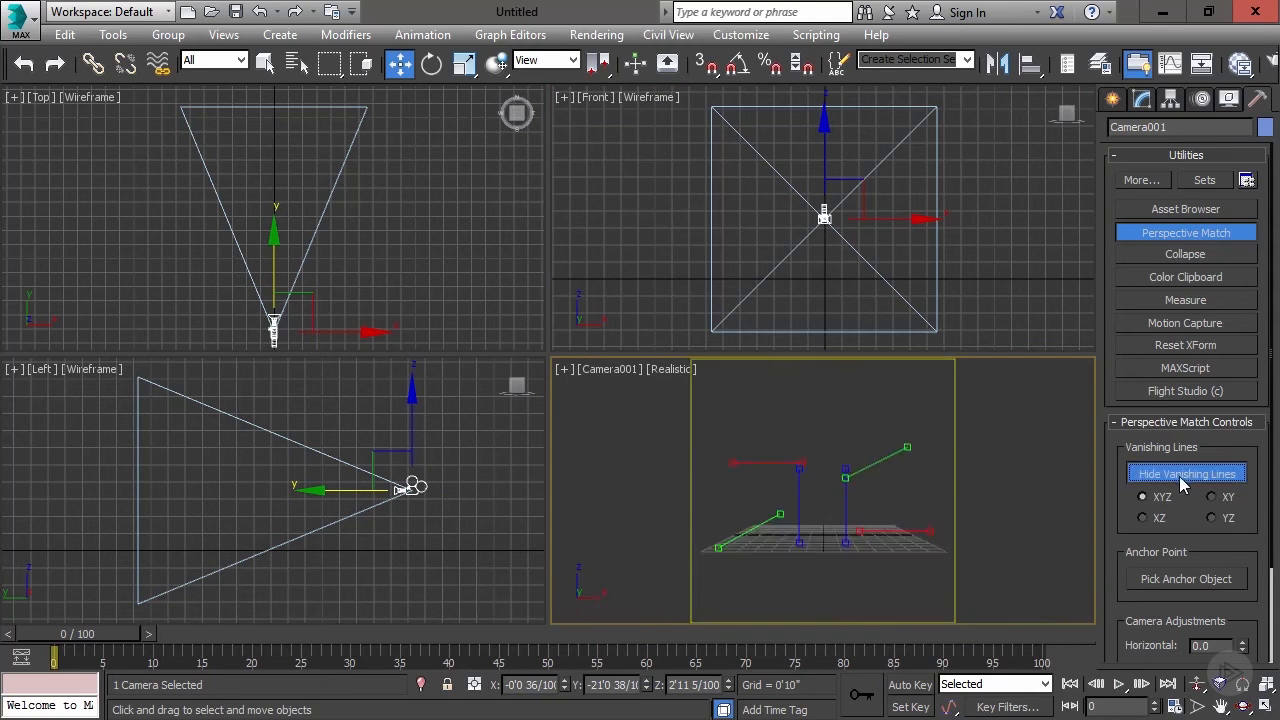
mouse_move(785, 505)
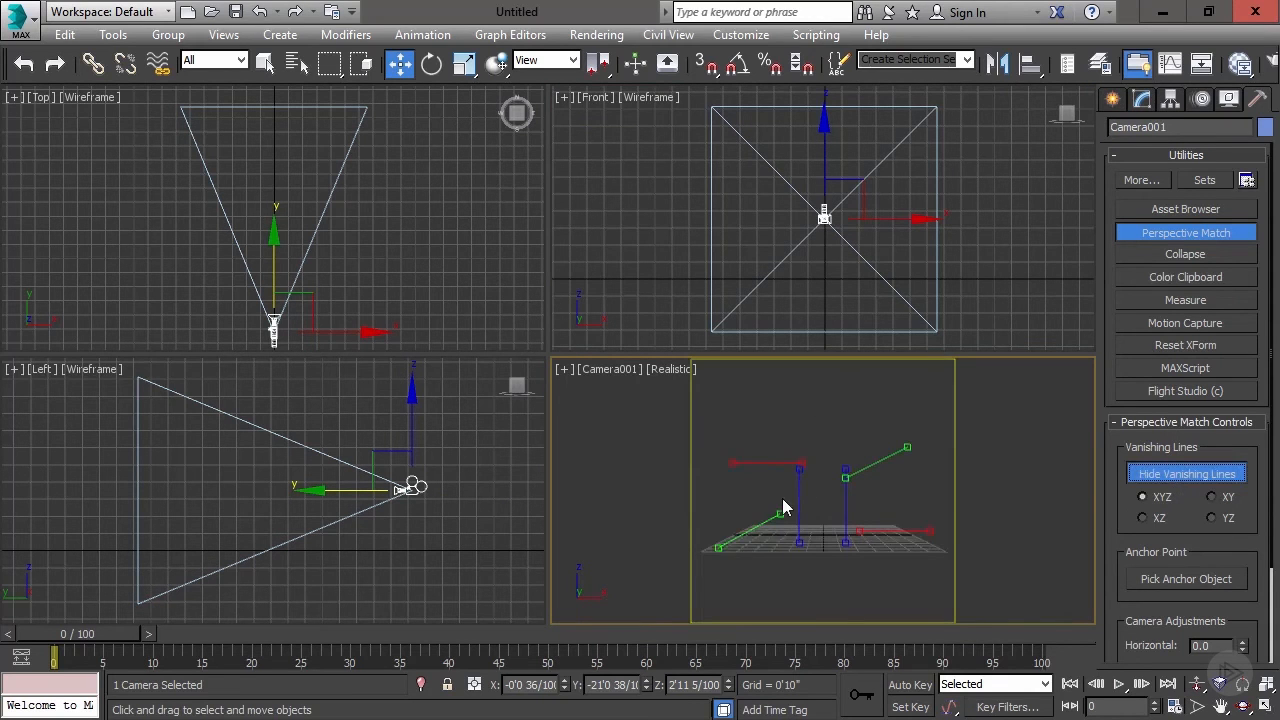
click(568, 374)
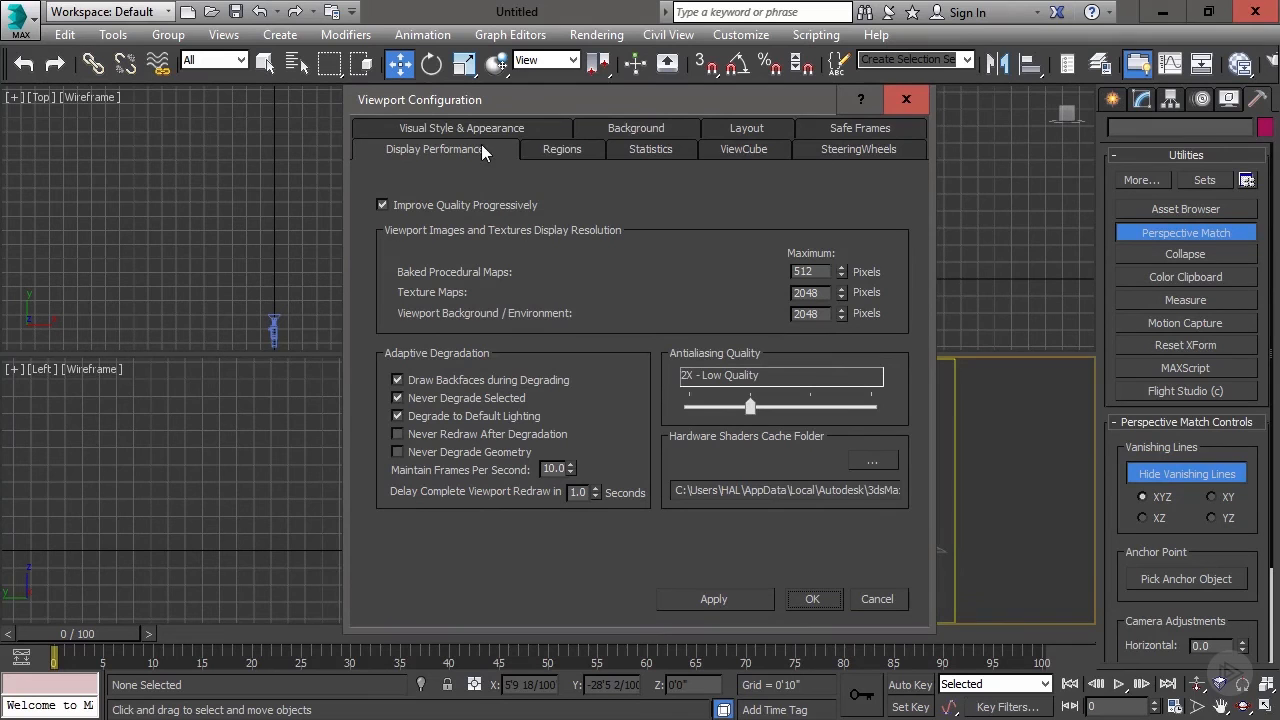
Load the NASA photo as the Camera001 viewport background.
click(636, 149)
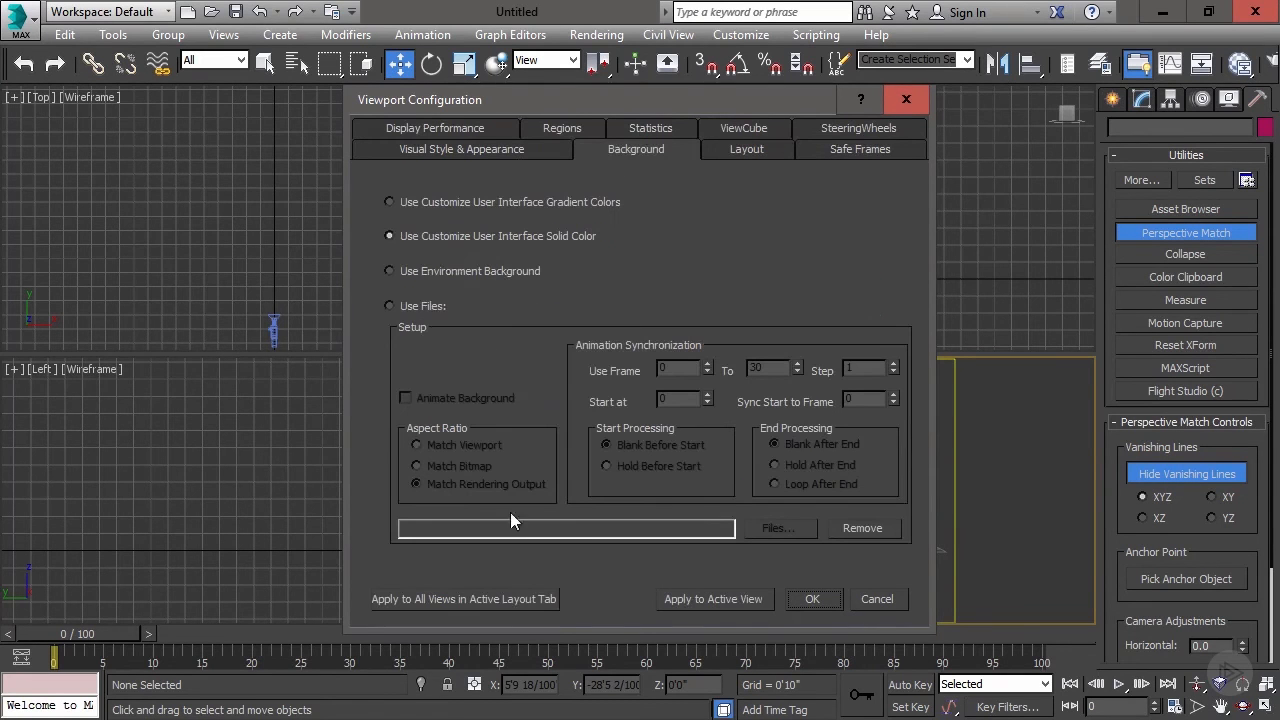
click(389, 305)
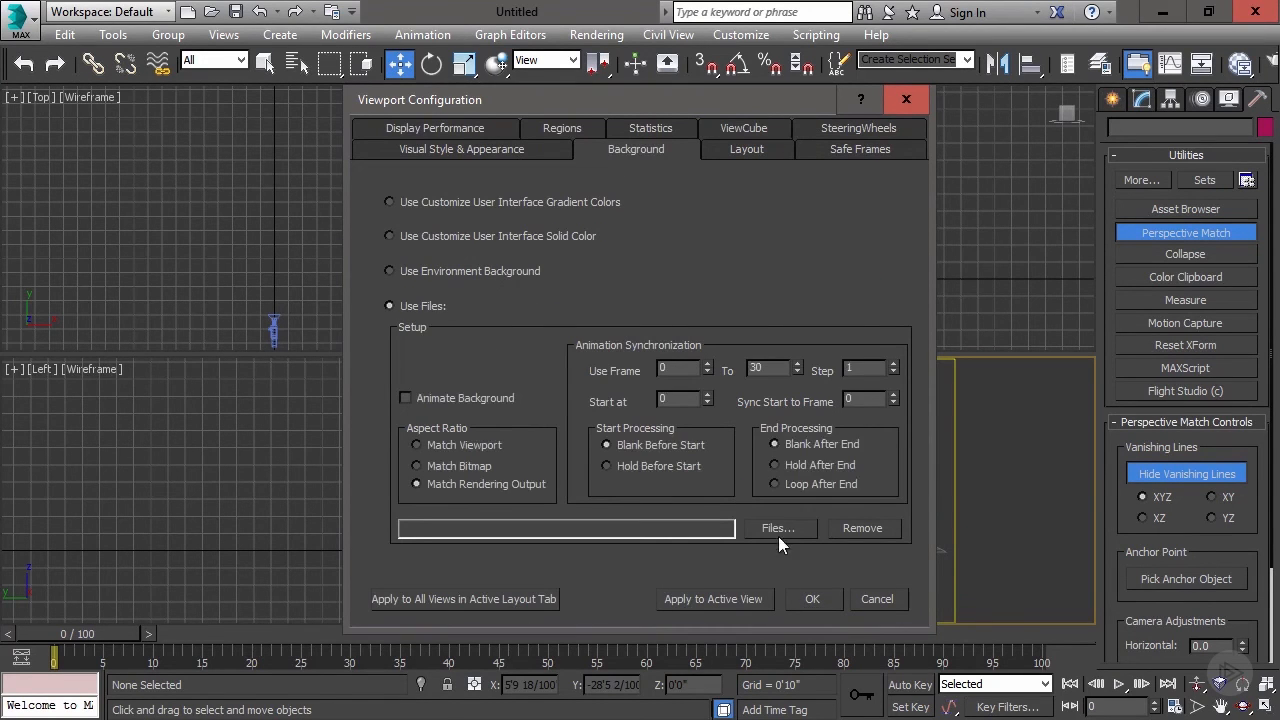
click(778, 528)
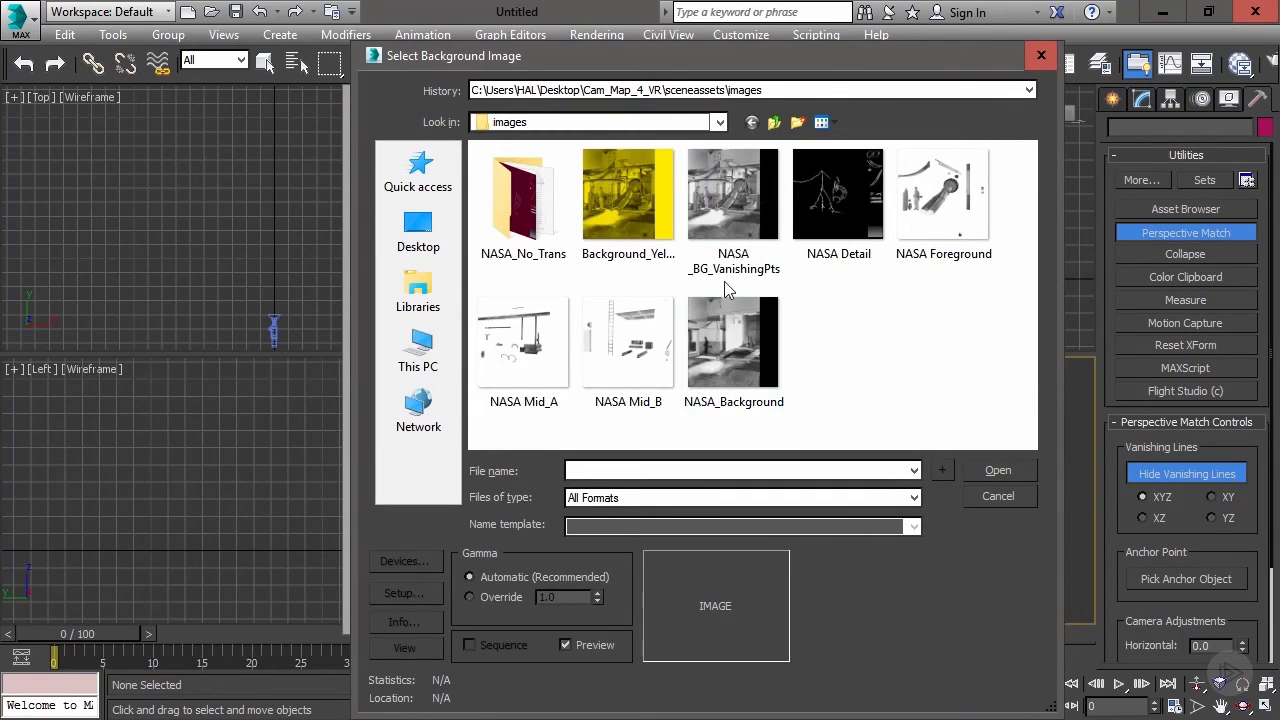
click(733, 194)
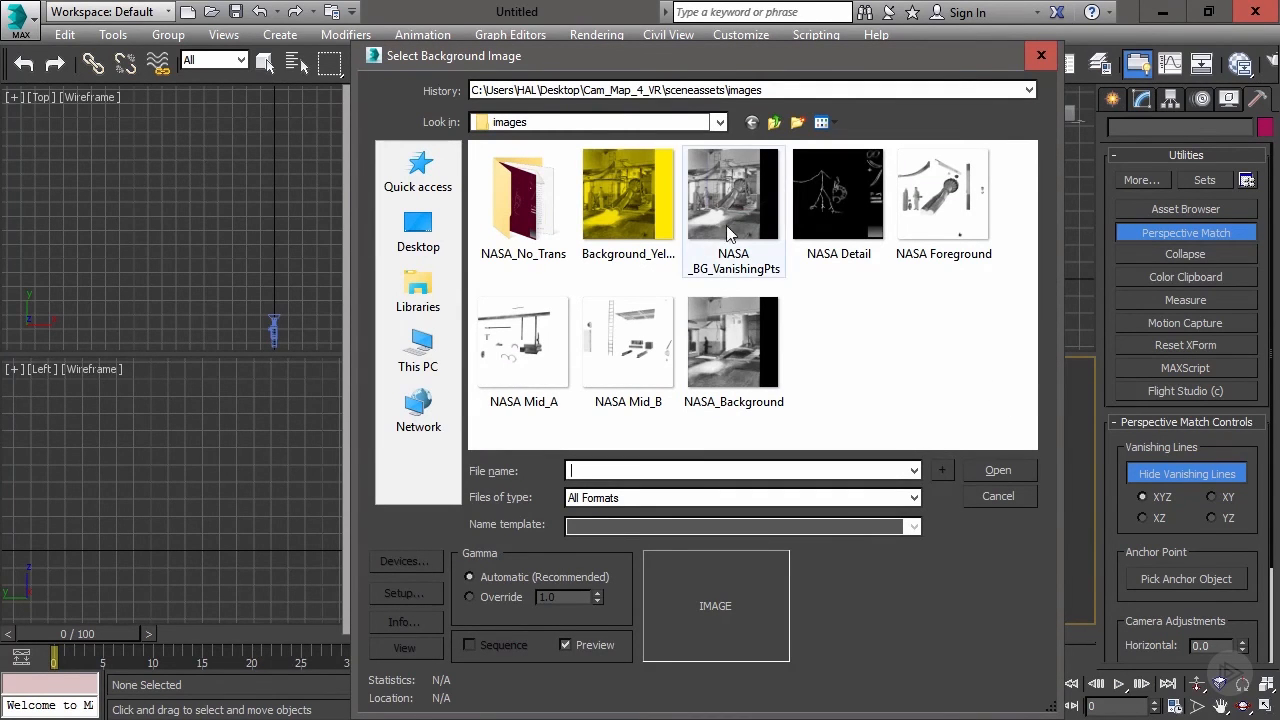
click(997, 470)
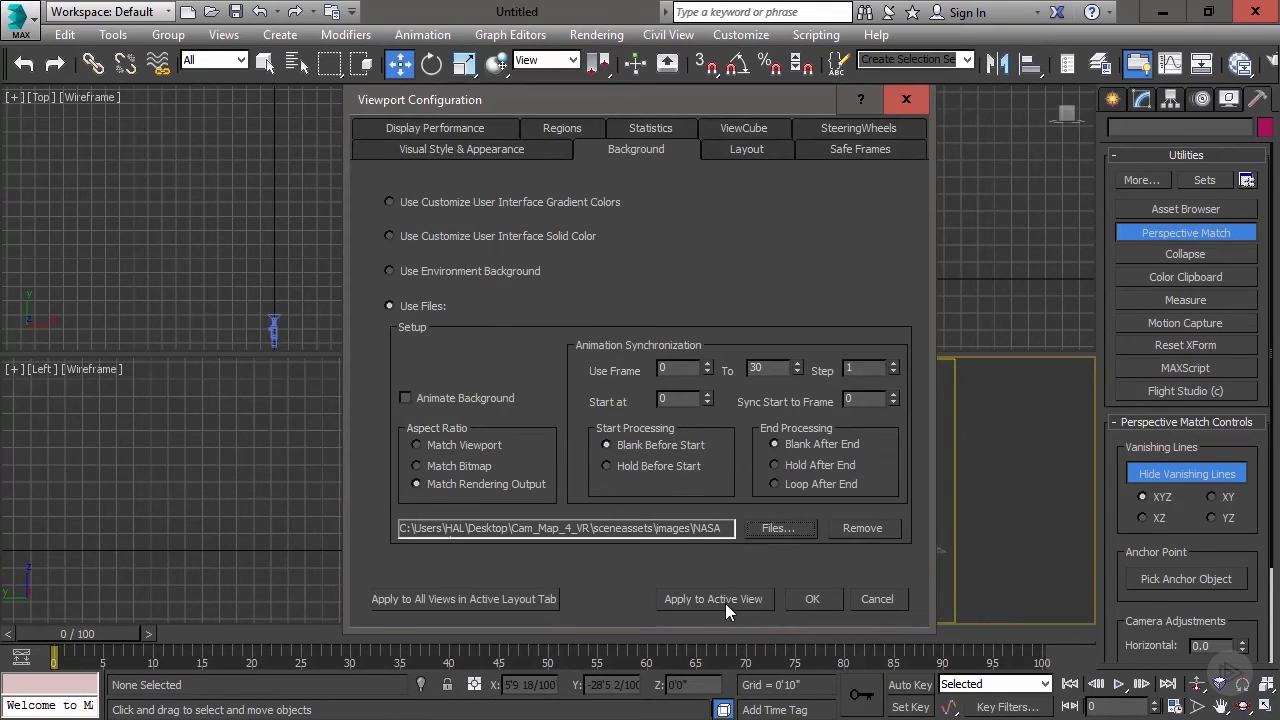
click(812, 599)
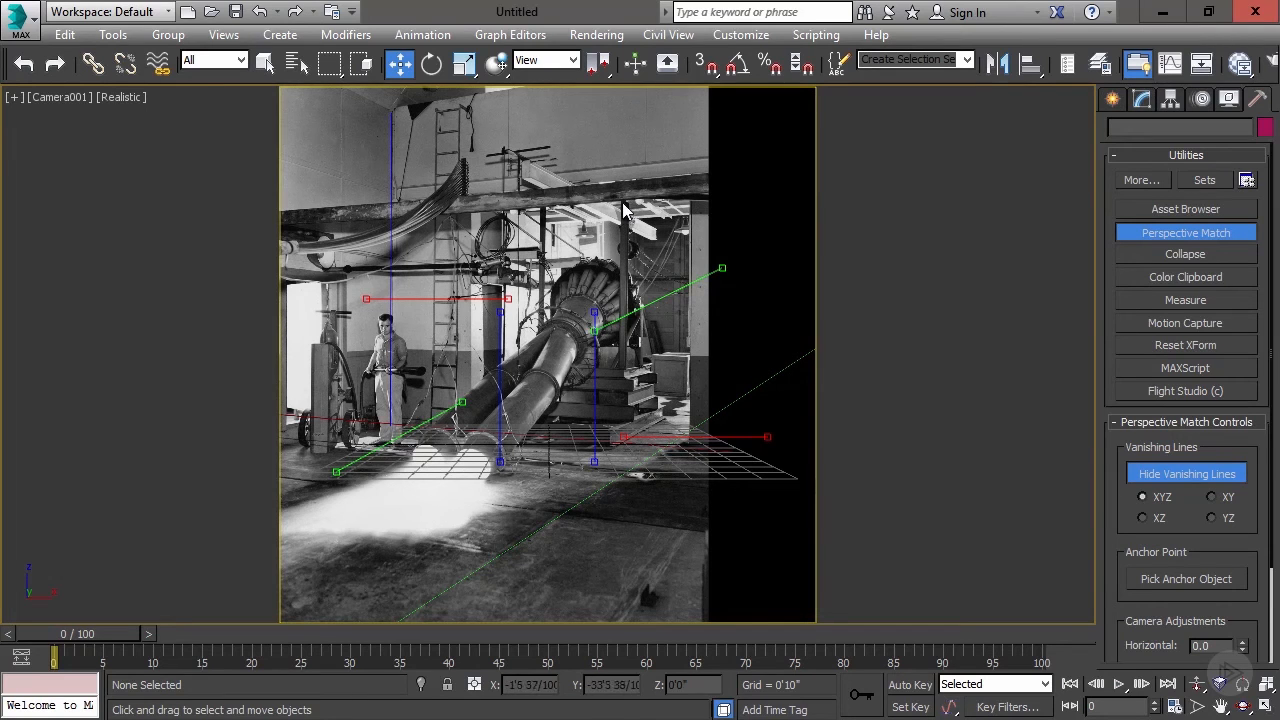
mouse_move(613, 502)
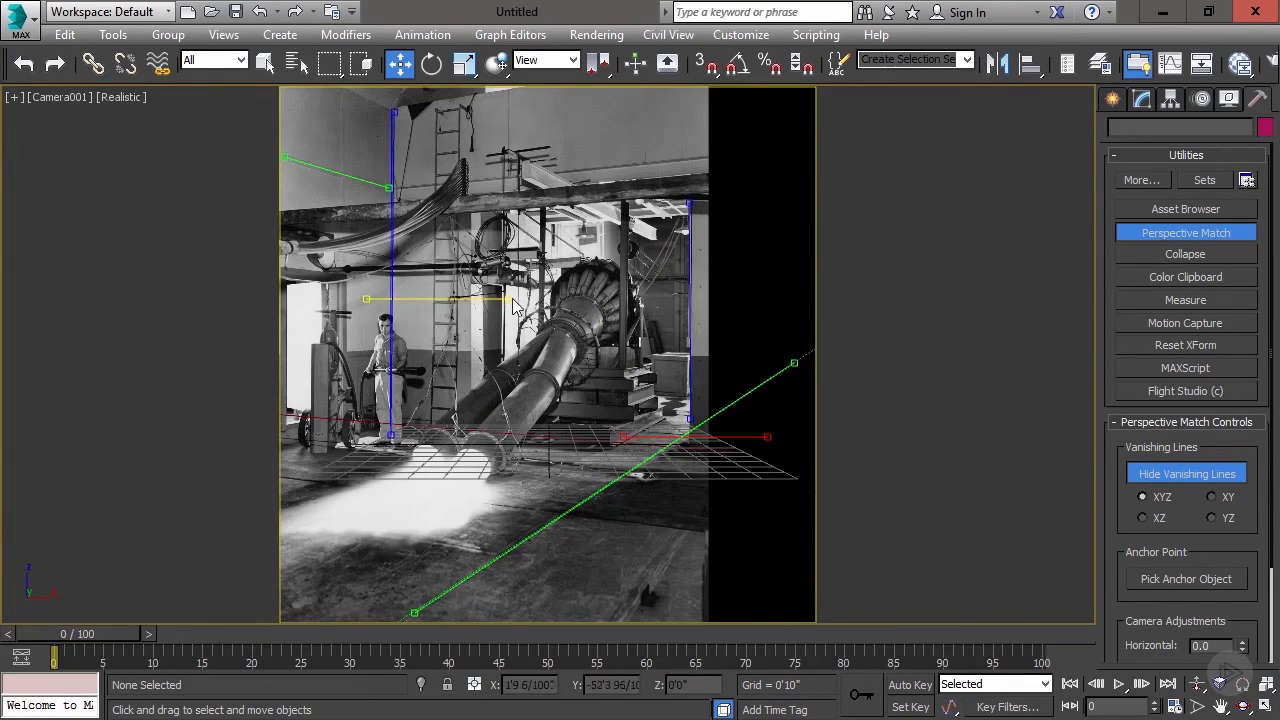
Drag vanishing lines onto the photo's overhead beam and wall and floor edges.
drag(500, 300, 700, 155)
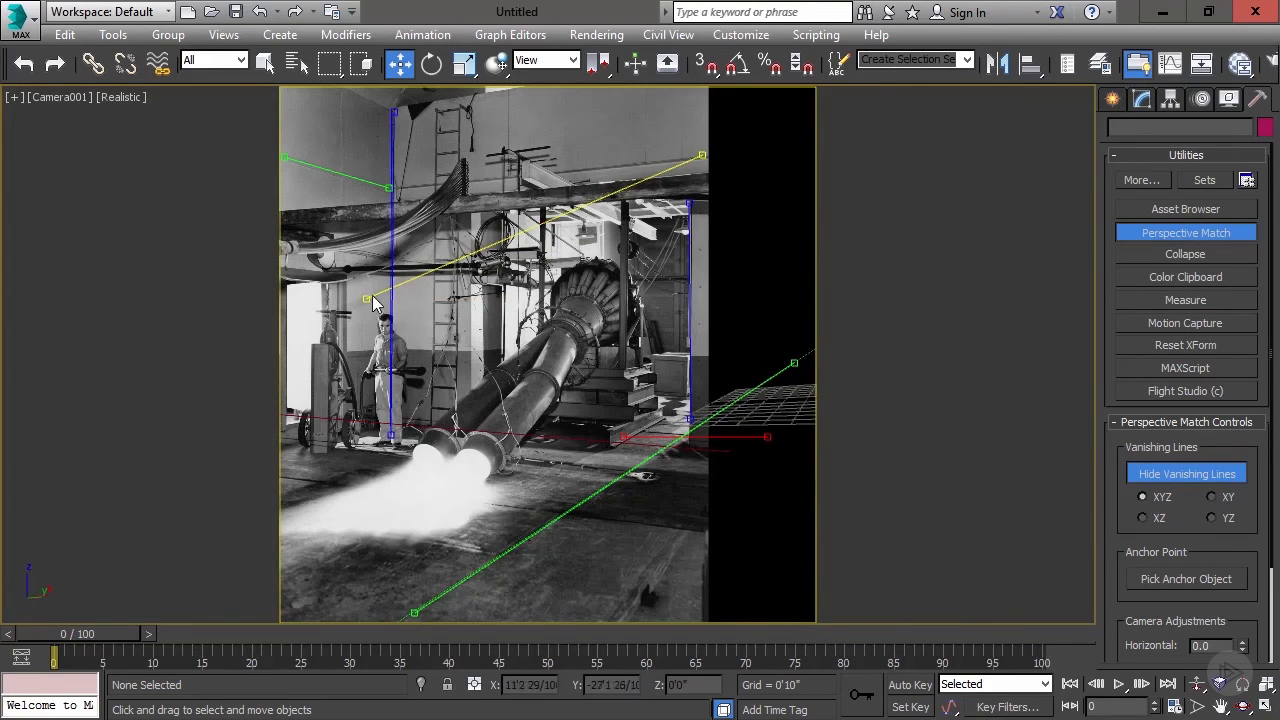
drag(375, 303, 770, 445)
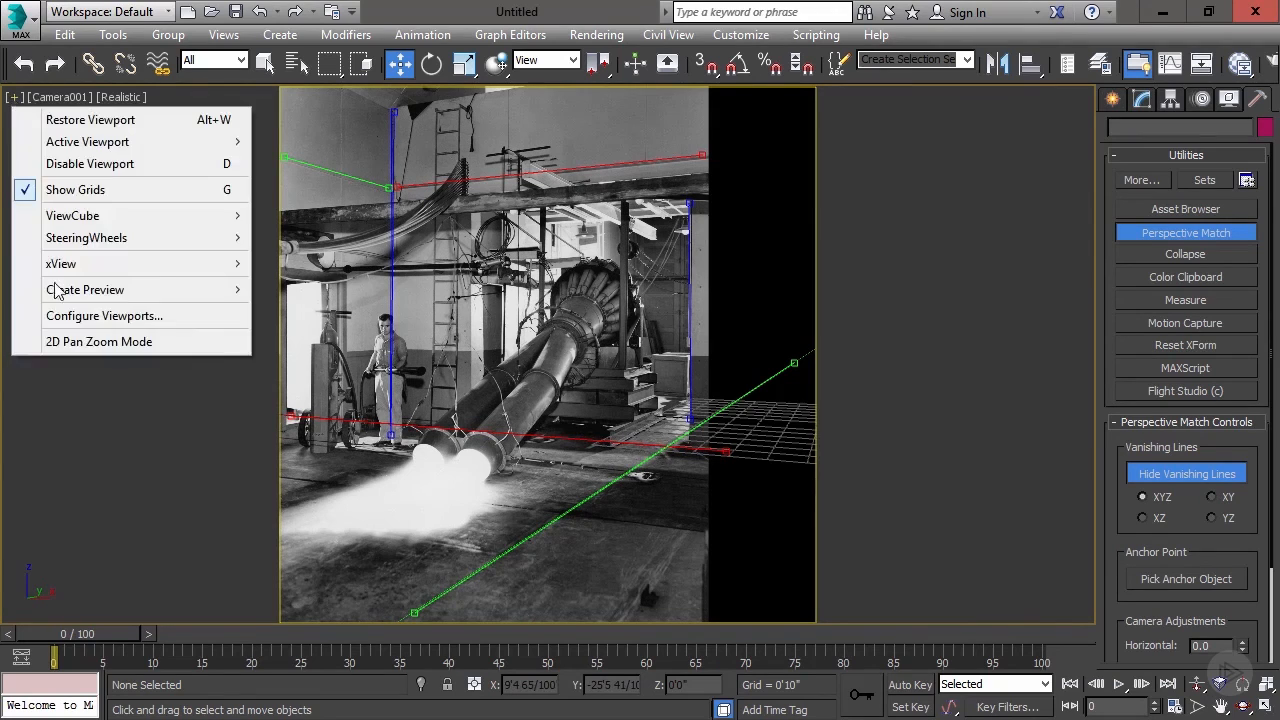
Turn on 2D Pan Zoom Mode and zoom into the photo to refine endpoints.
click(99, 341)
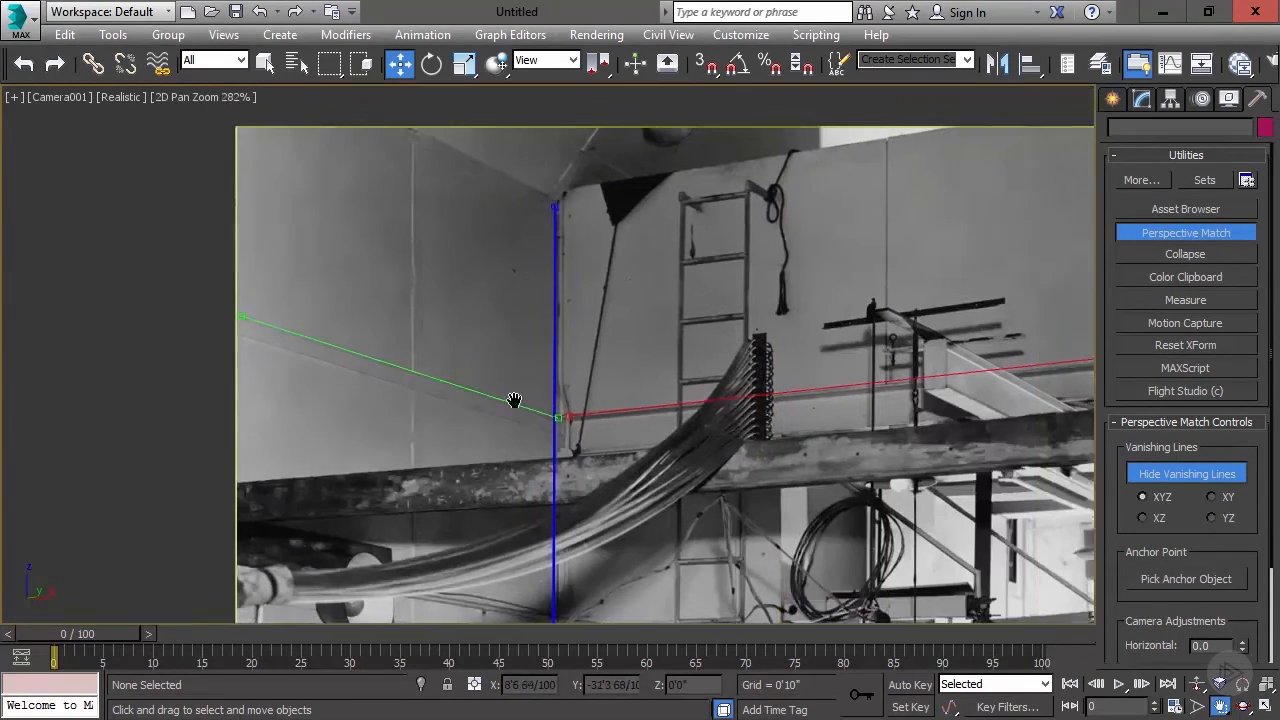
scroll(down, 3)
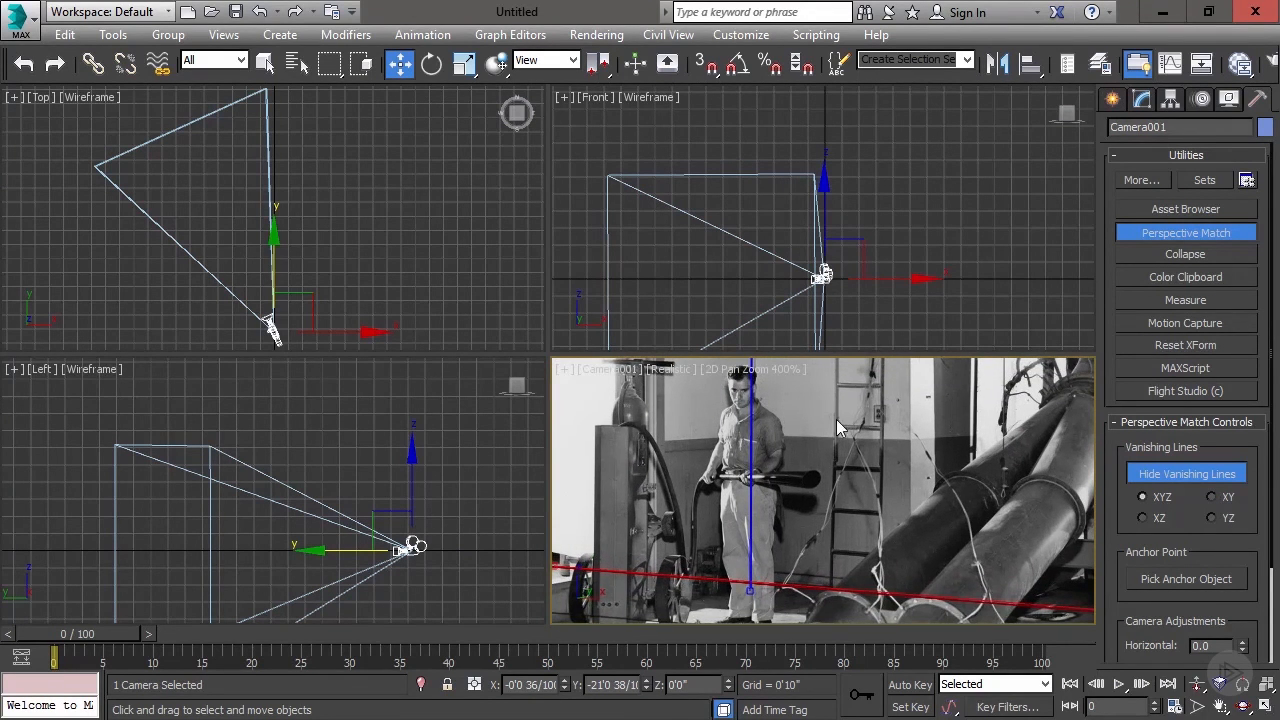
mouse_move(792, 467)
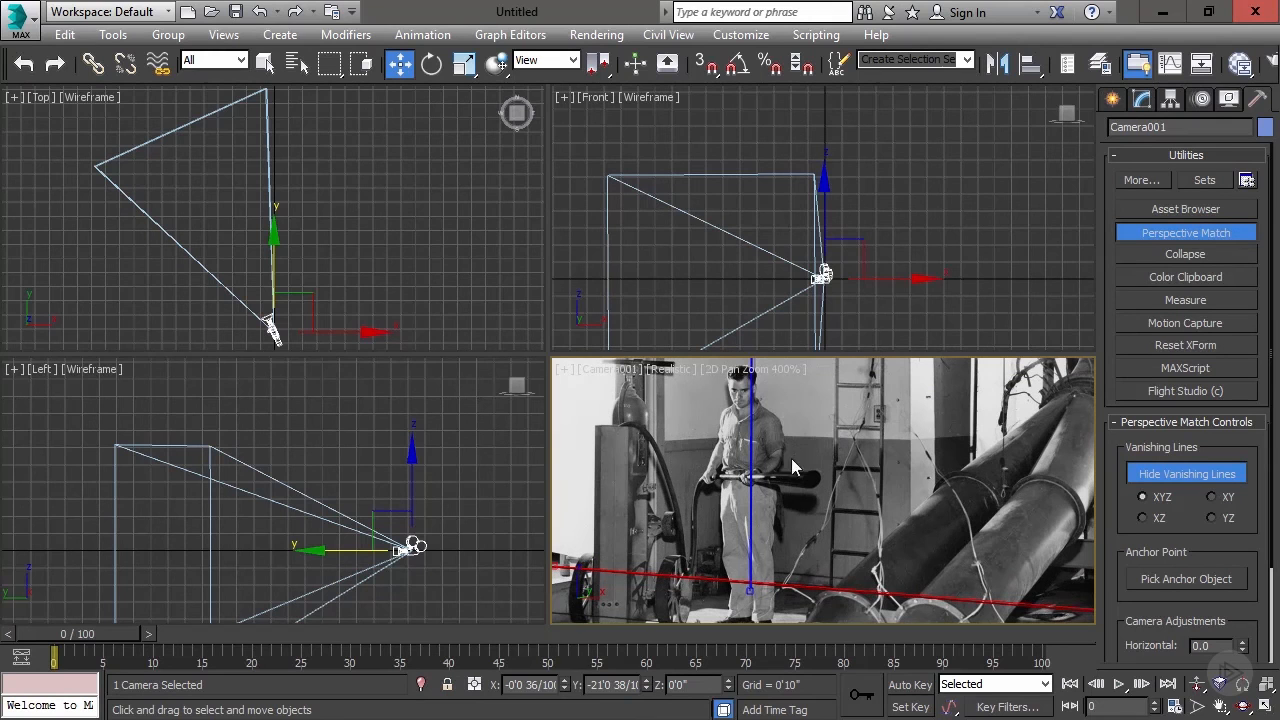
mouse_move(800, 432)
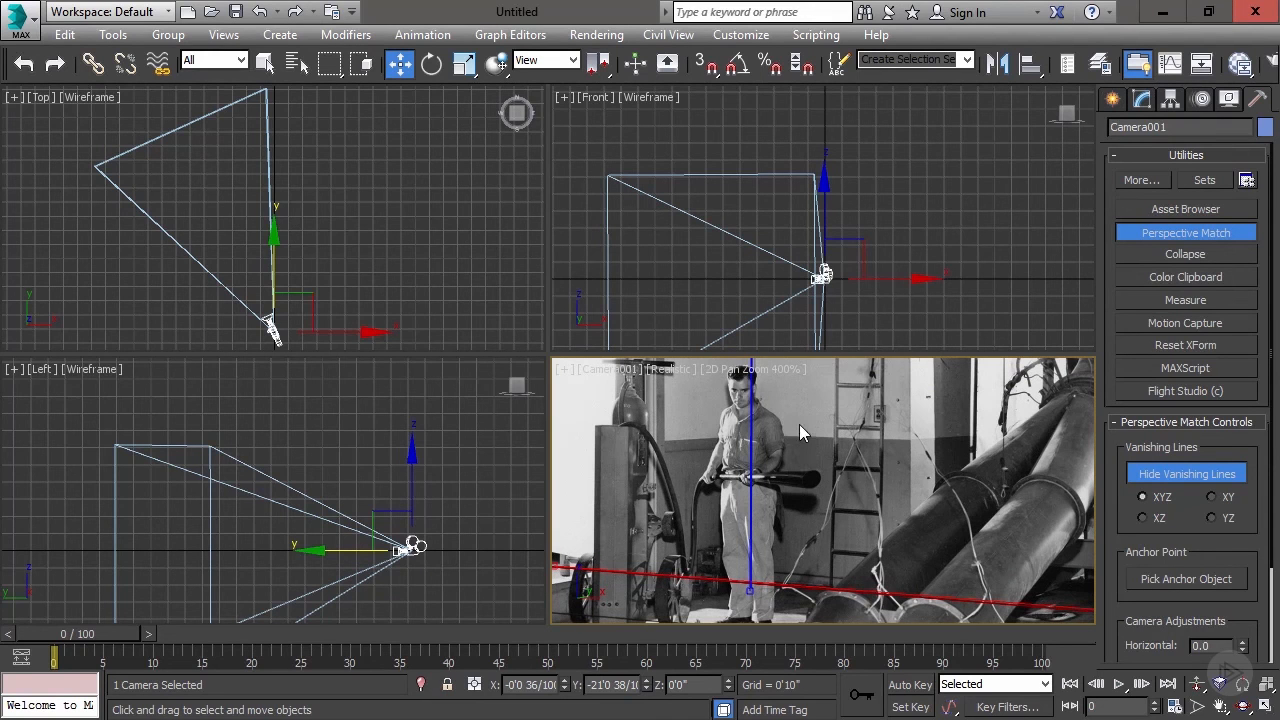
mouse_move(825, 472)
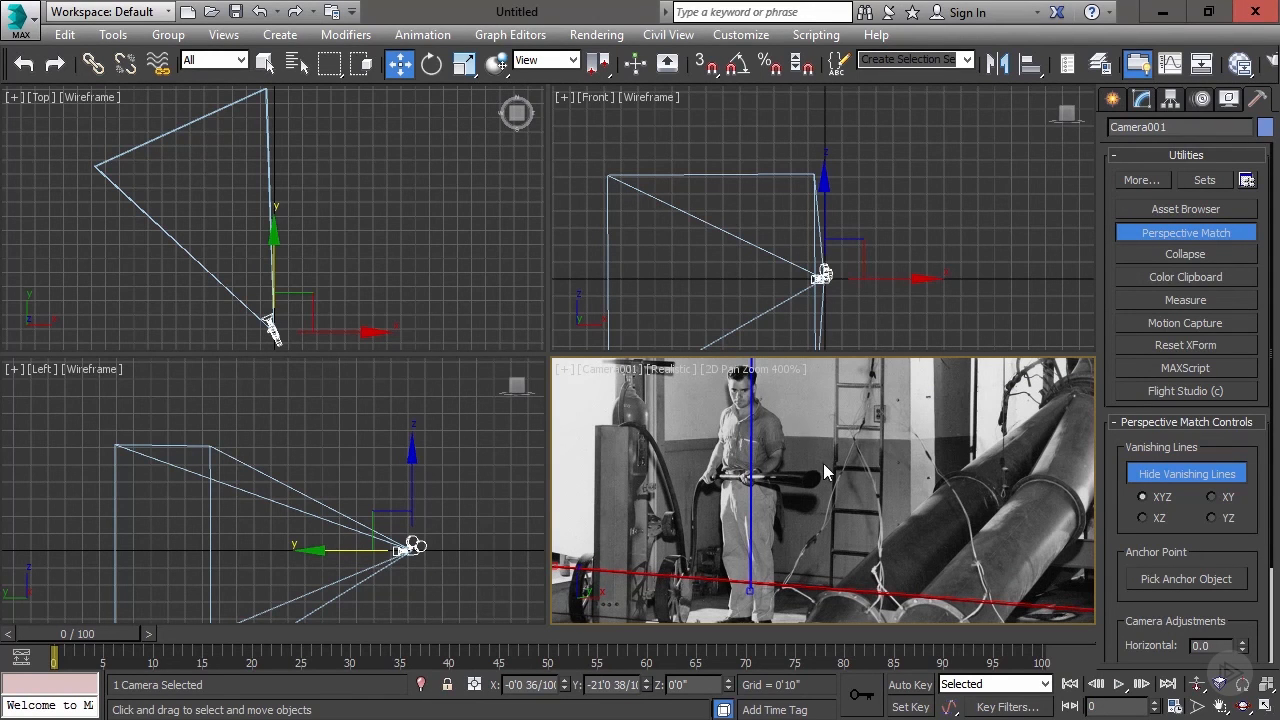
mouse_move(820, 465)
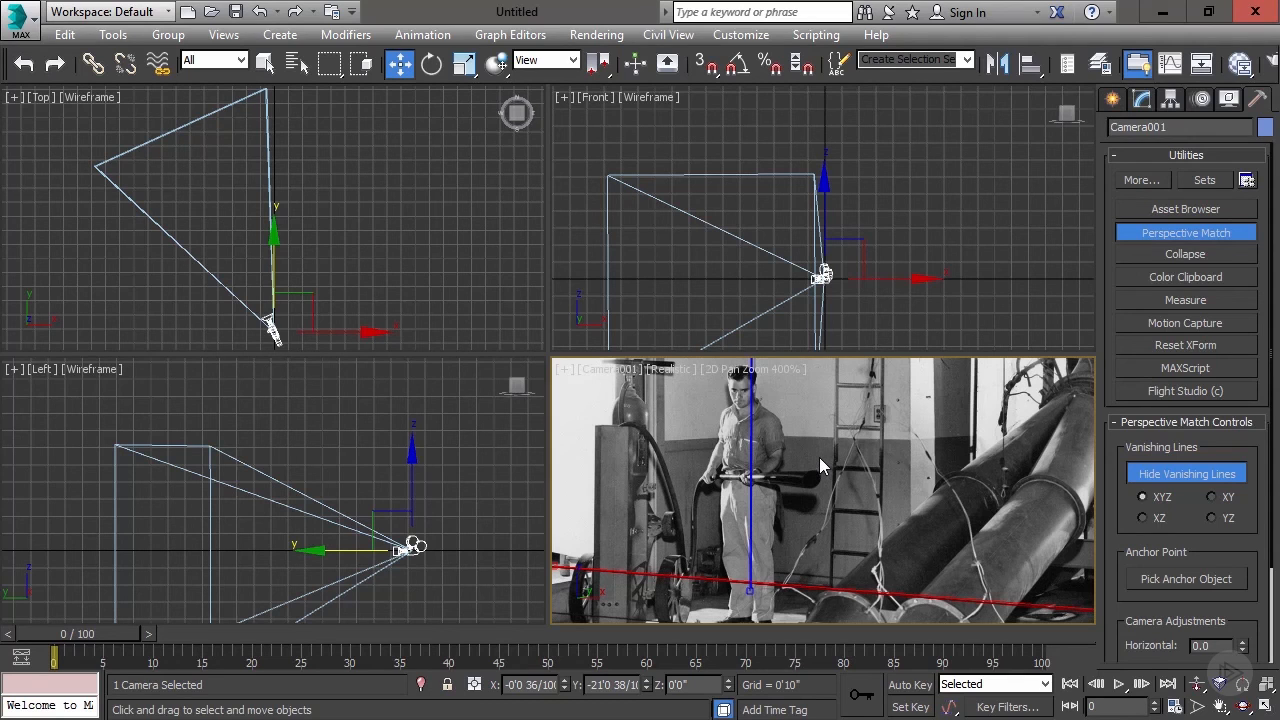
mouse_move(812, 464)
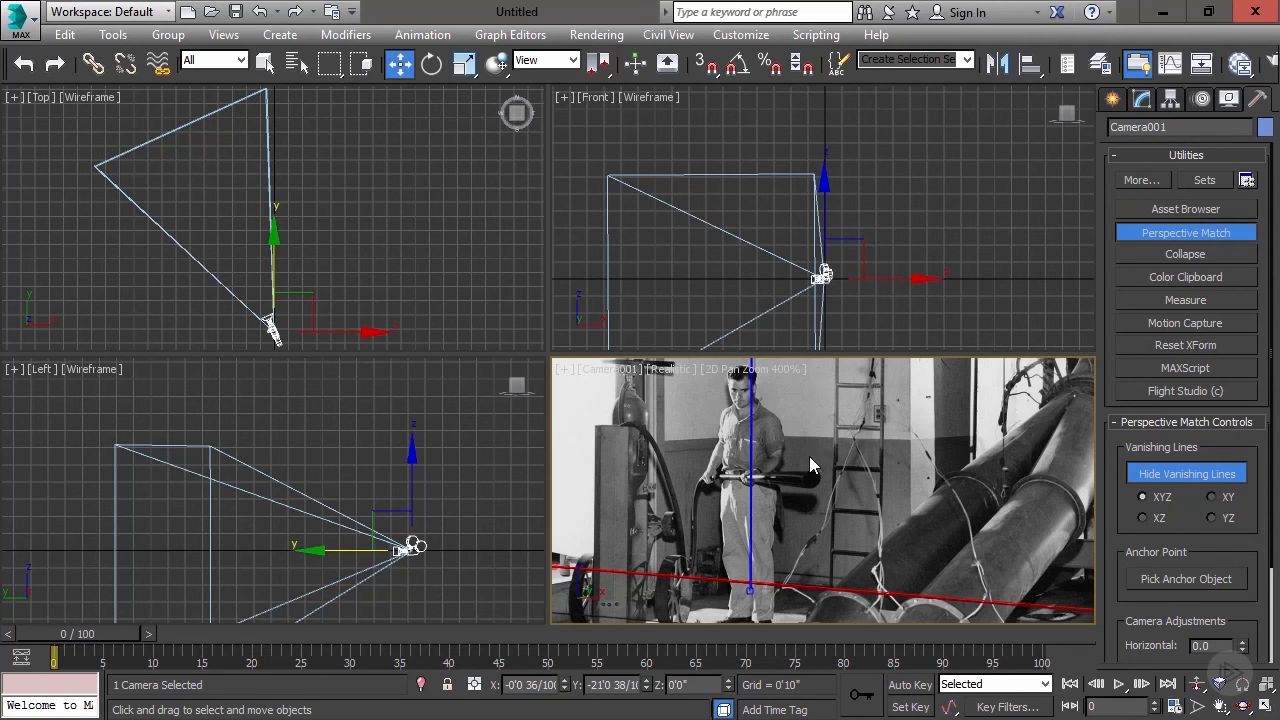
mouse_move(800, 519)
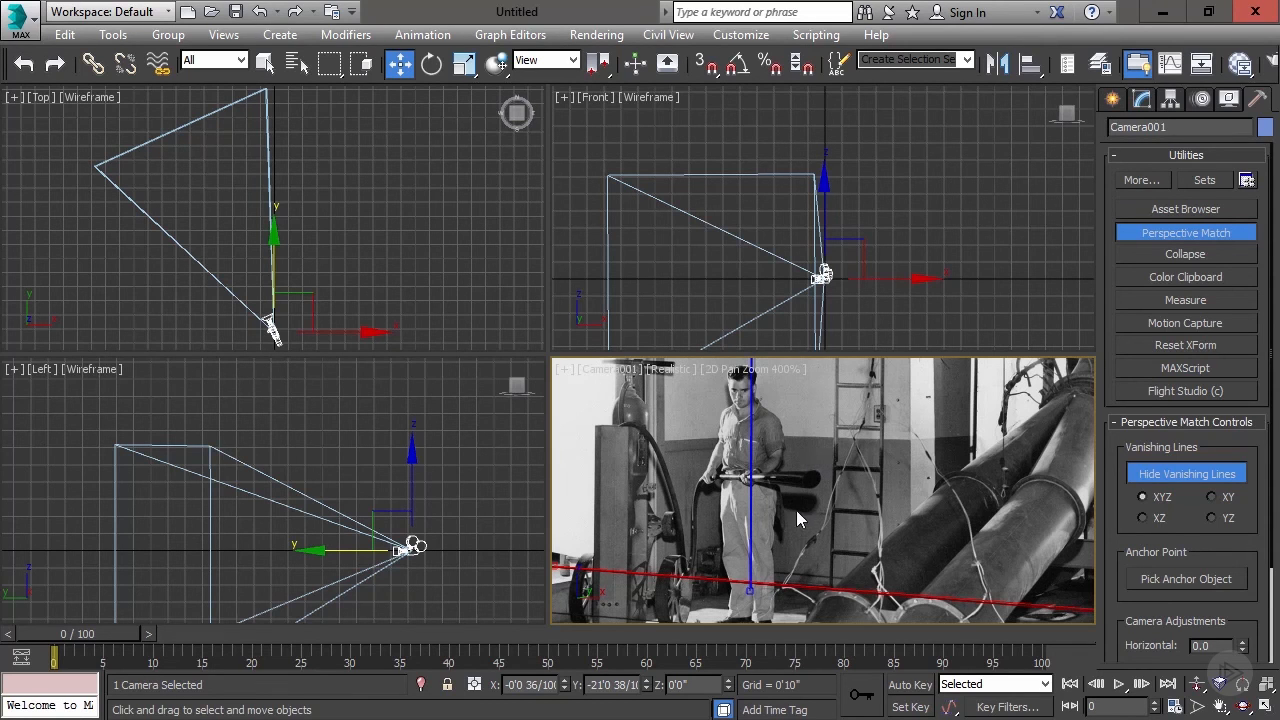
mouse_move(800, 498)
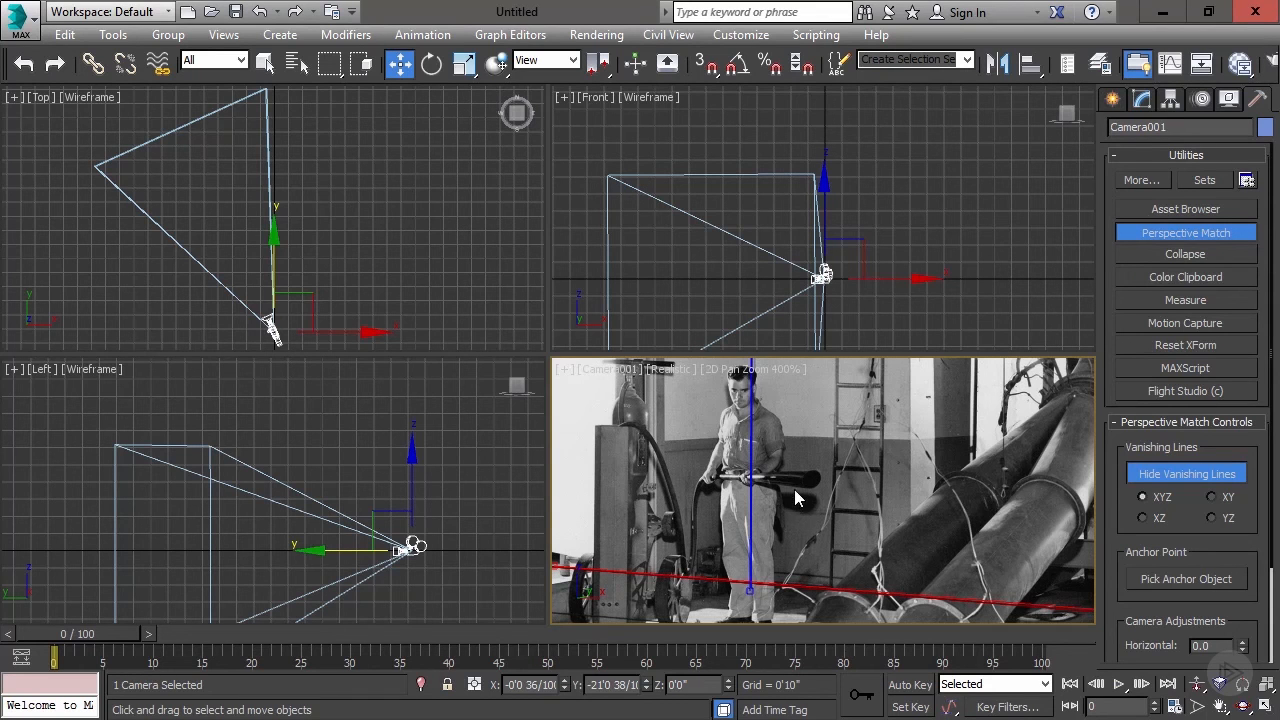
mouse_move(760, 380)
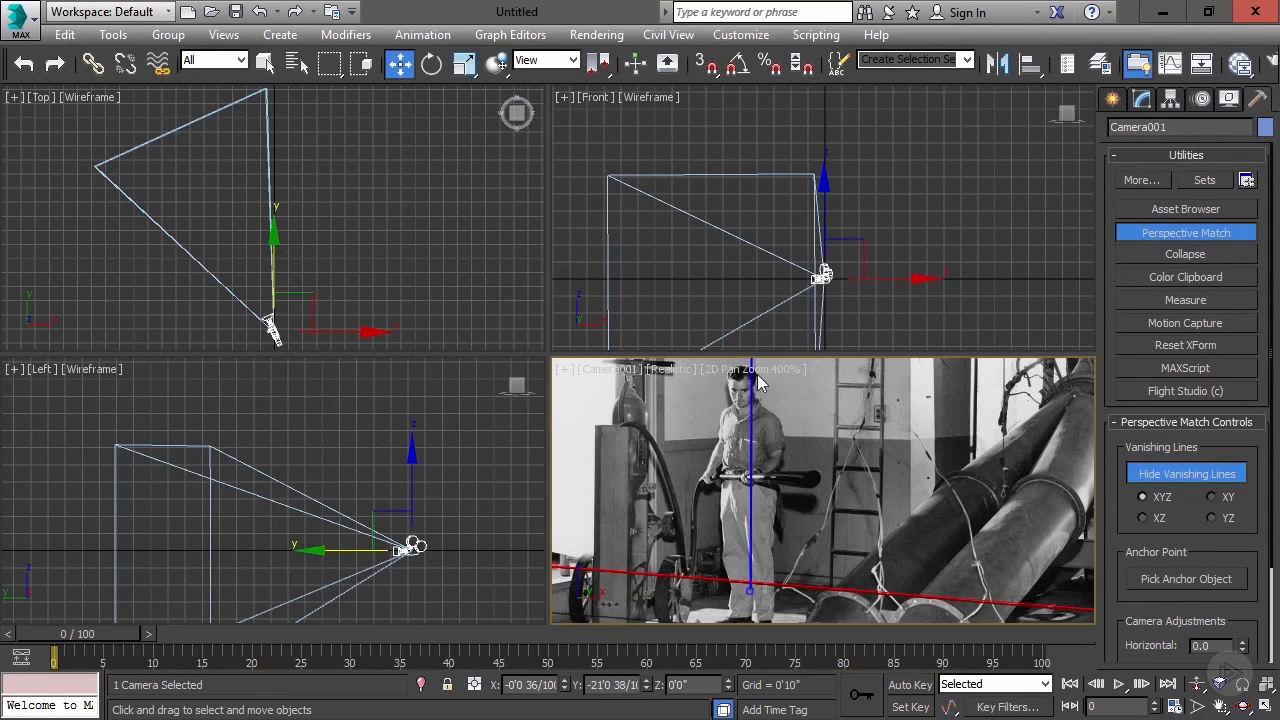
mouse_move(800, 488)
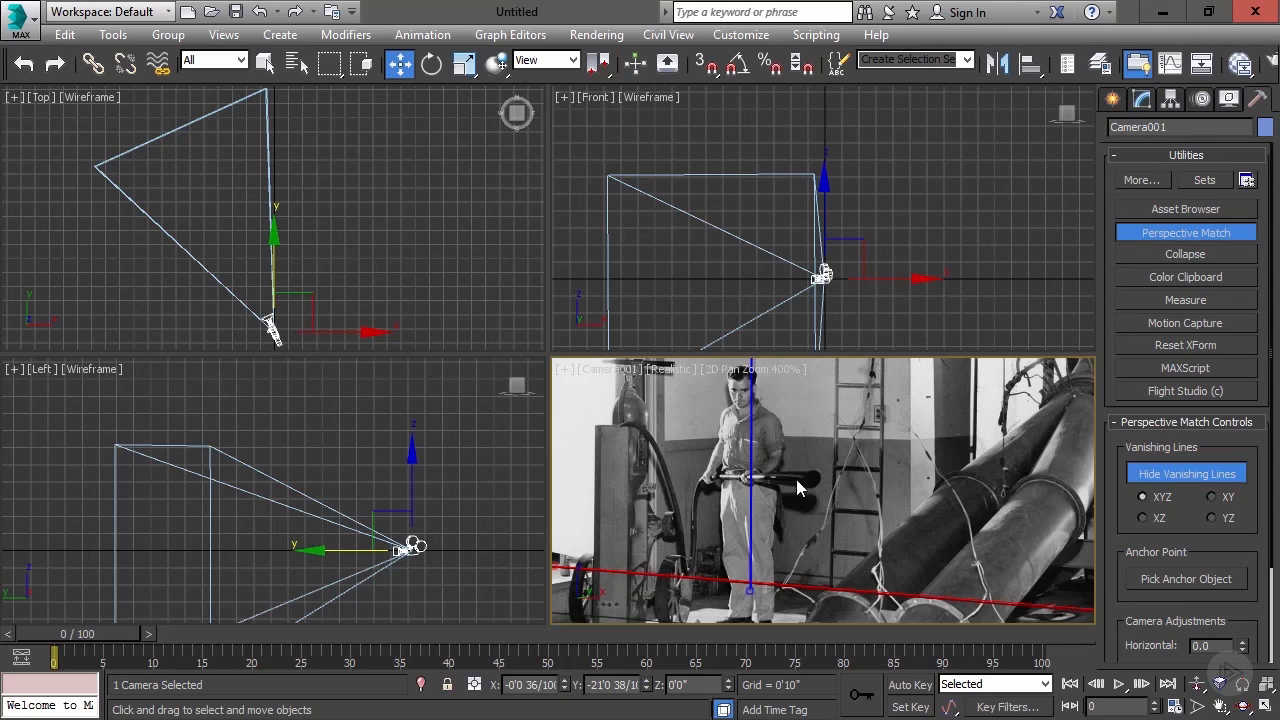
mouse_move(850, 472)
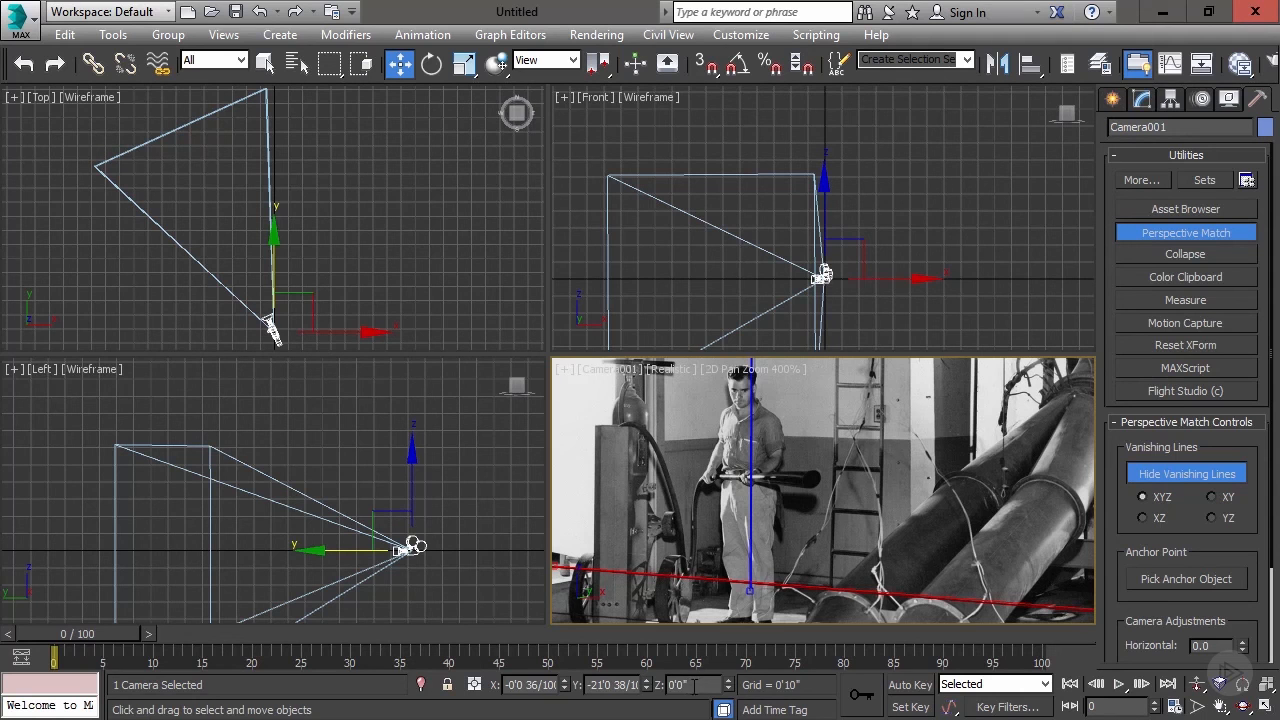
Enter 60 in the Z transform field to lift Camera001 to 5 ft.
text(60)
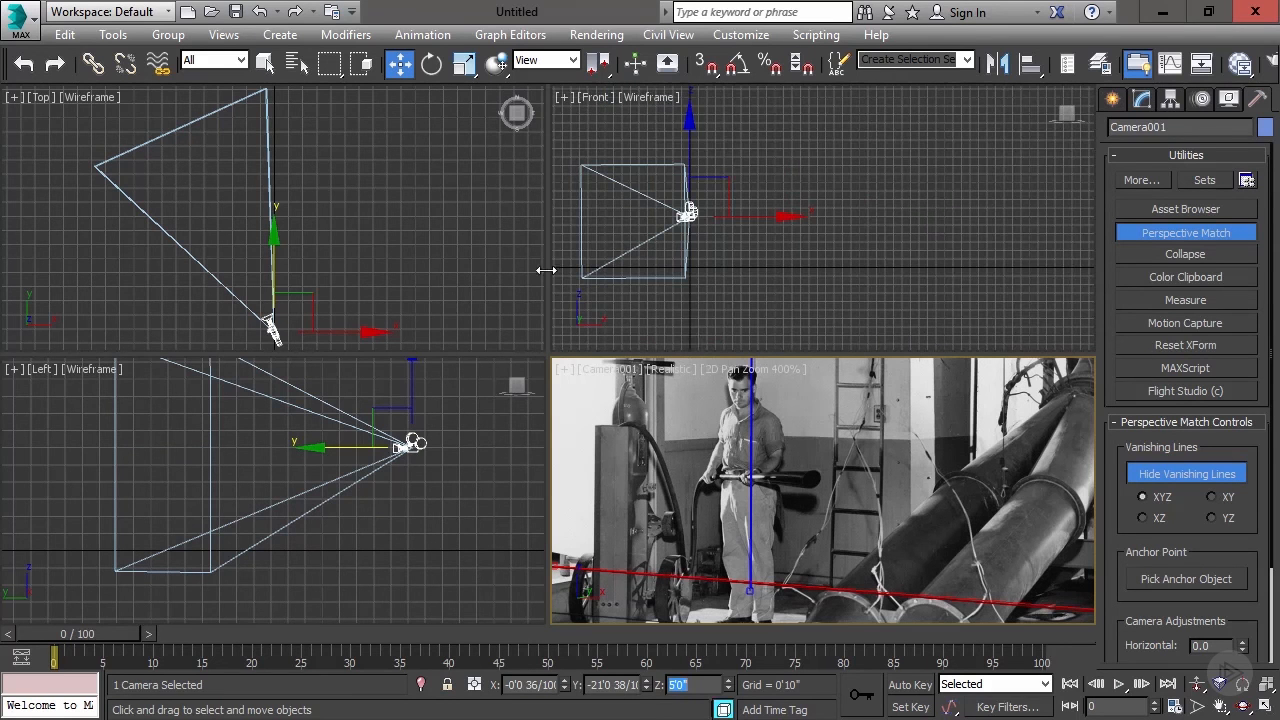
mouse_move(890, 558)
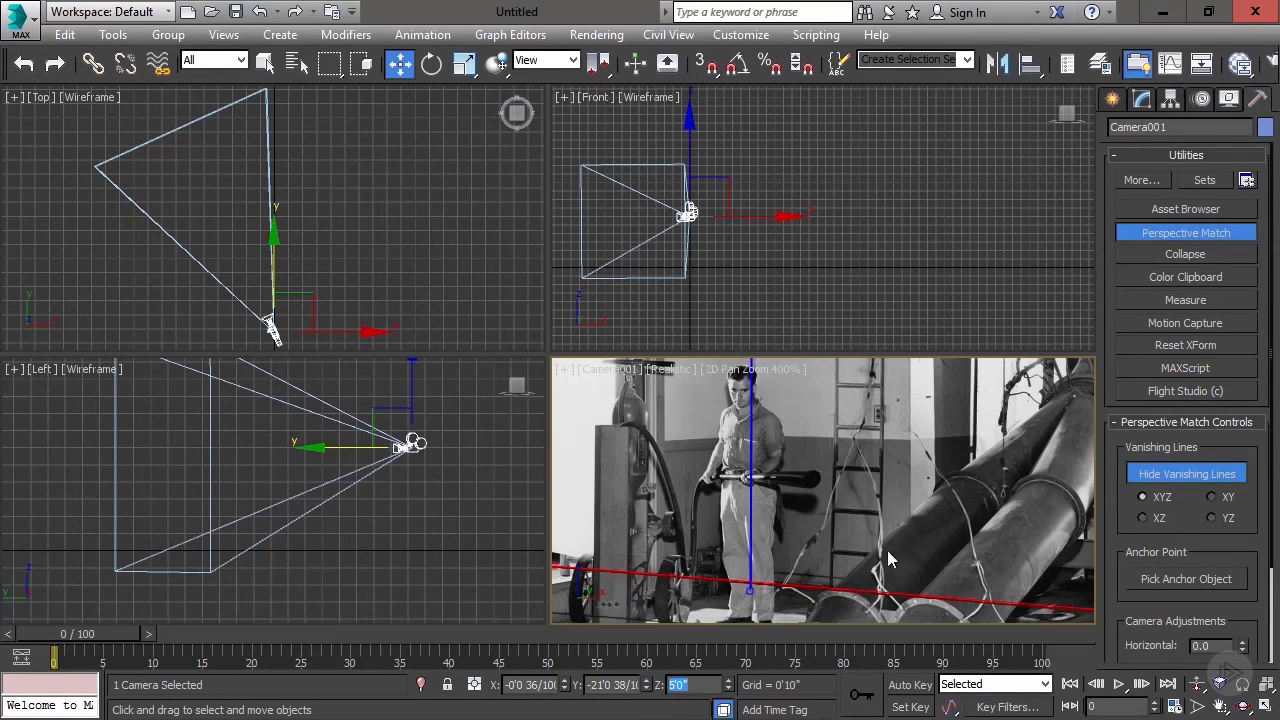